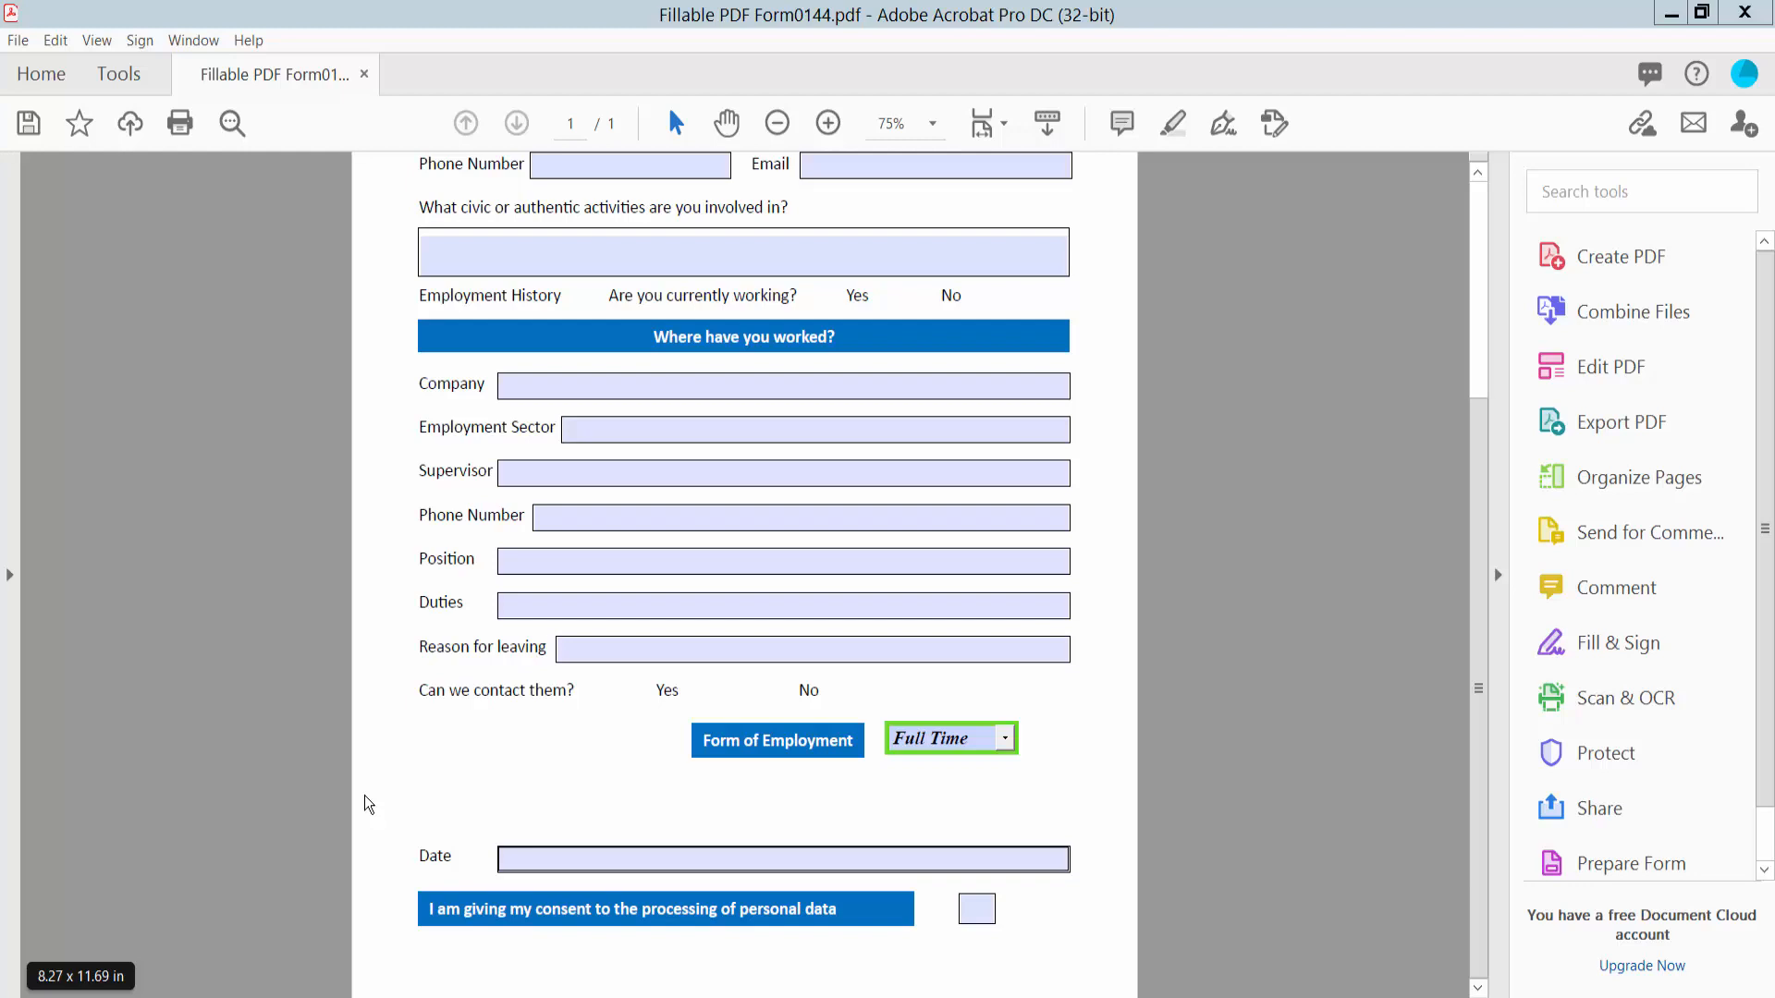
mouse_move(436, 789)
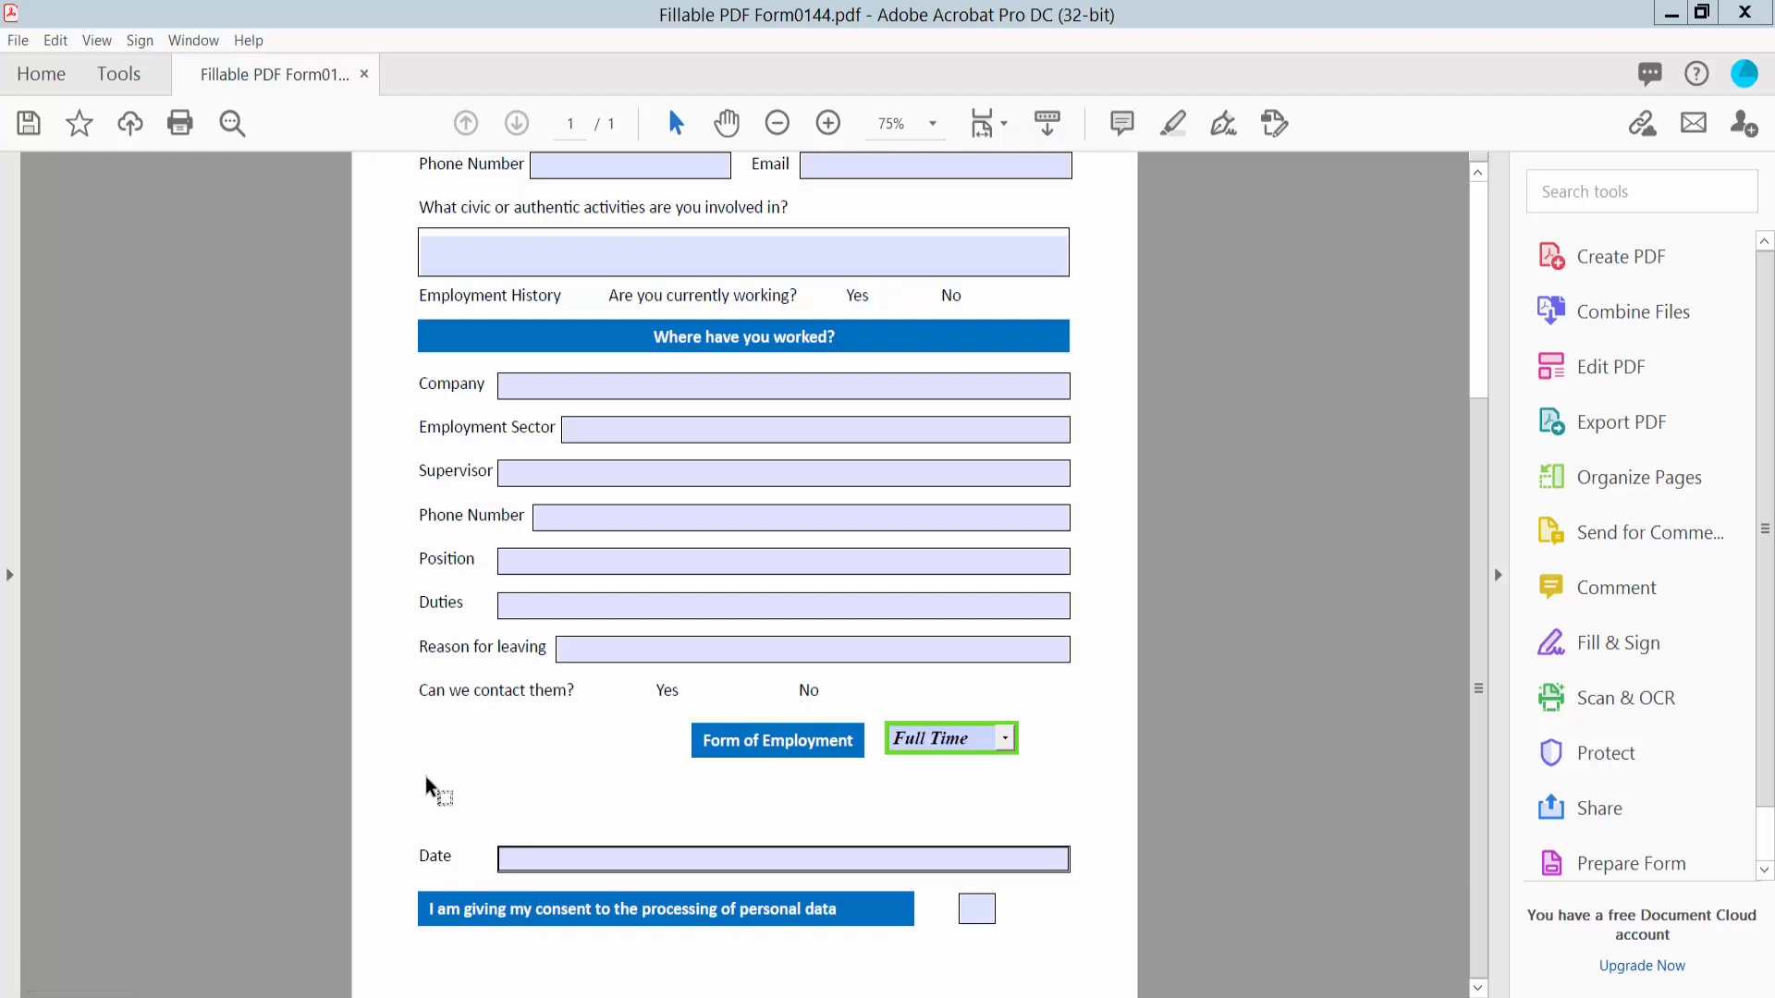
mouse_move(882, 61)
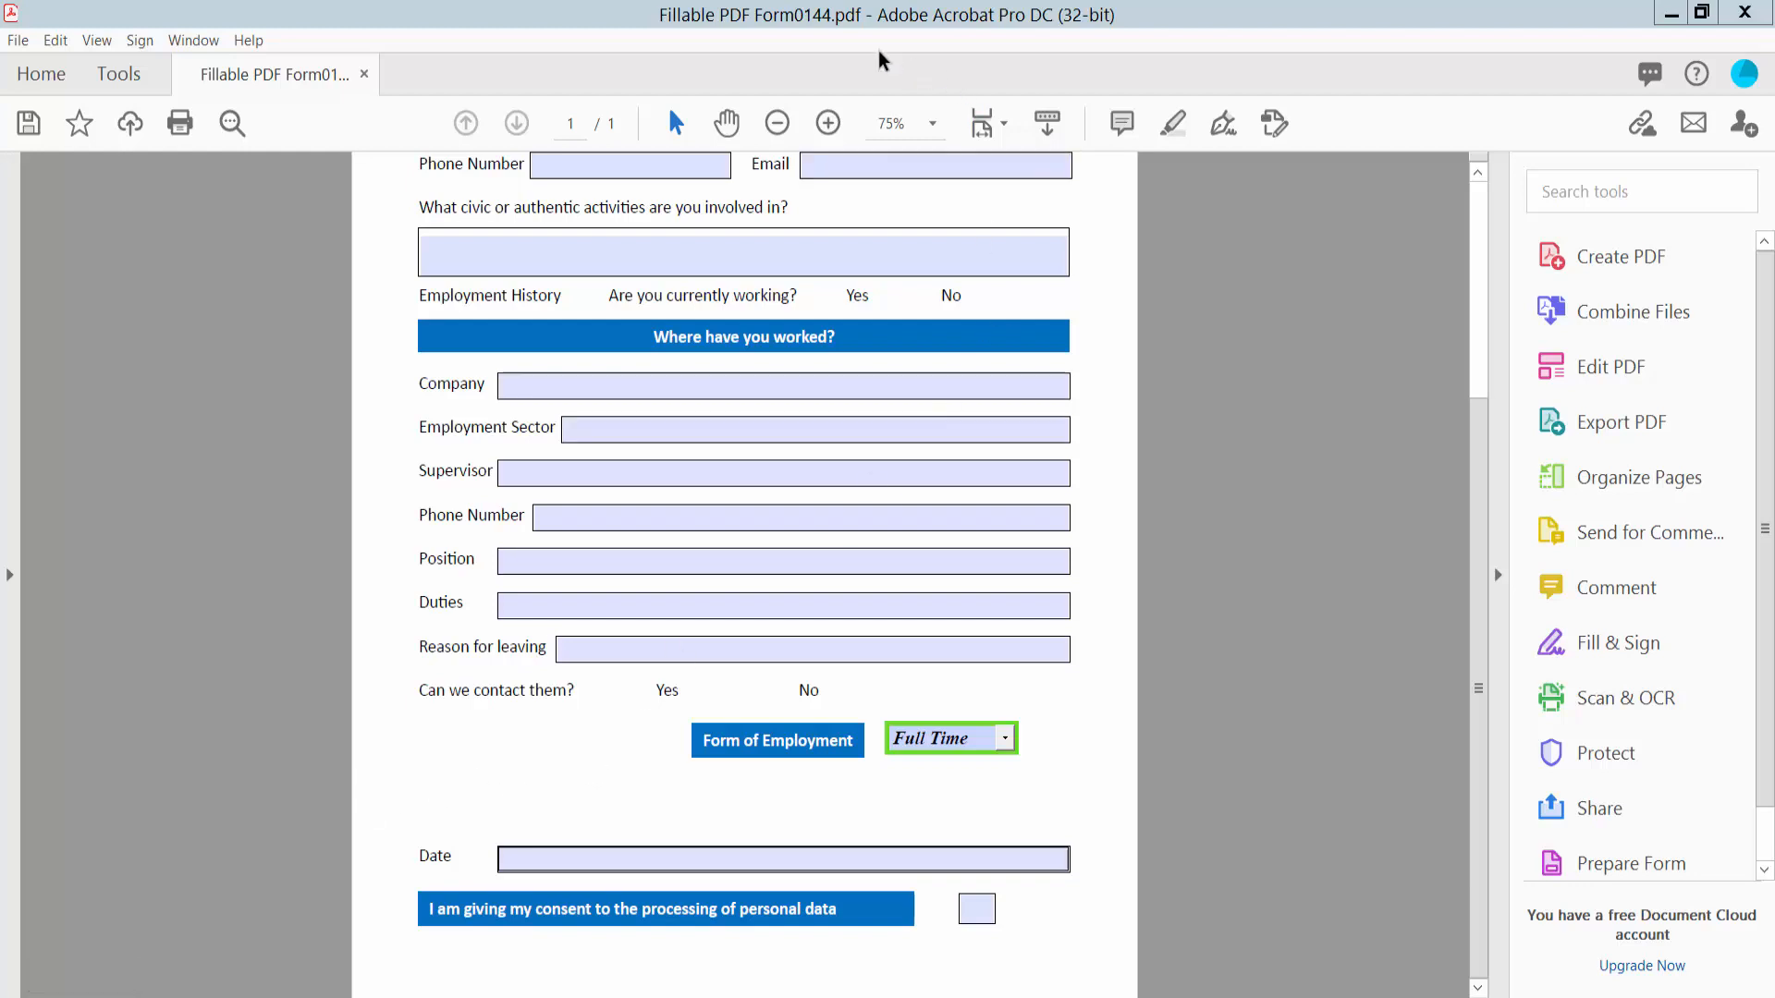
mouse_move(1089, 649)
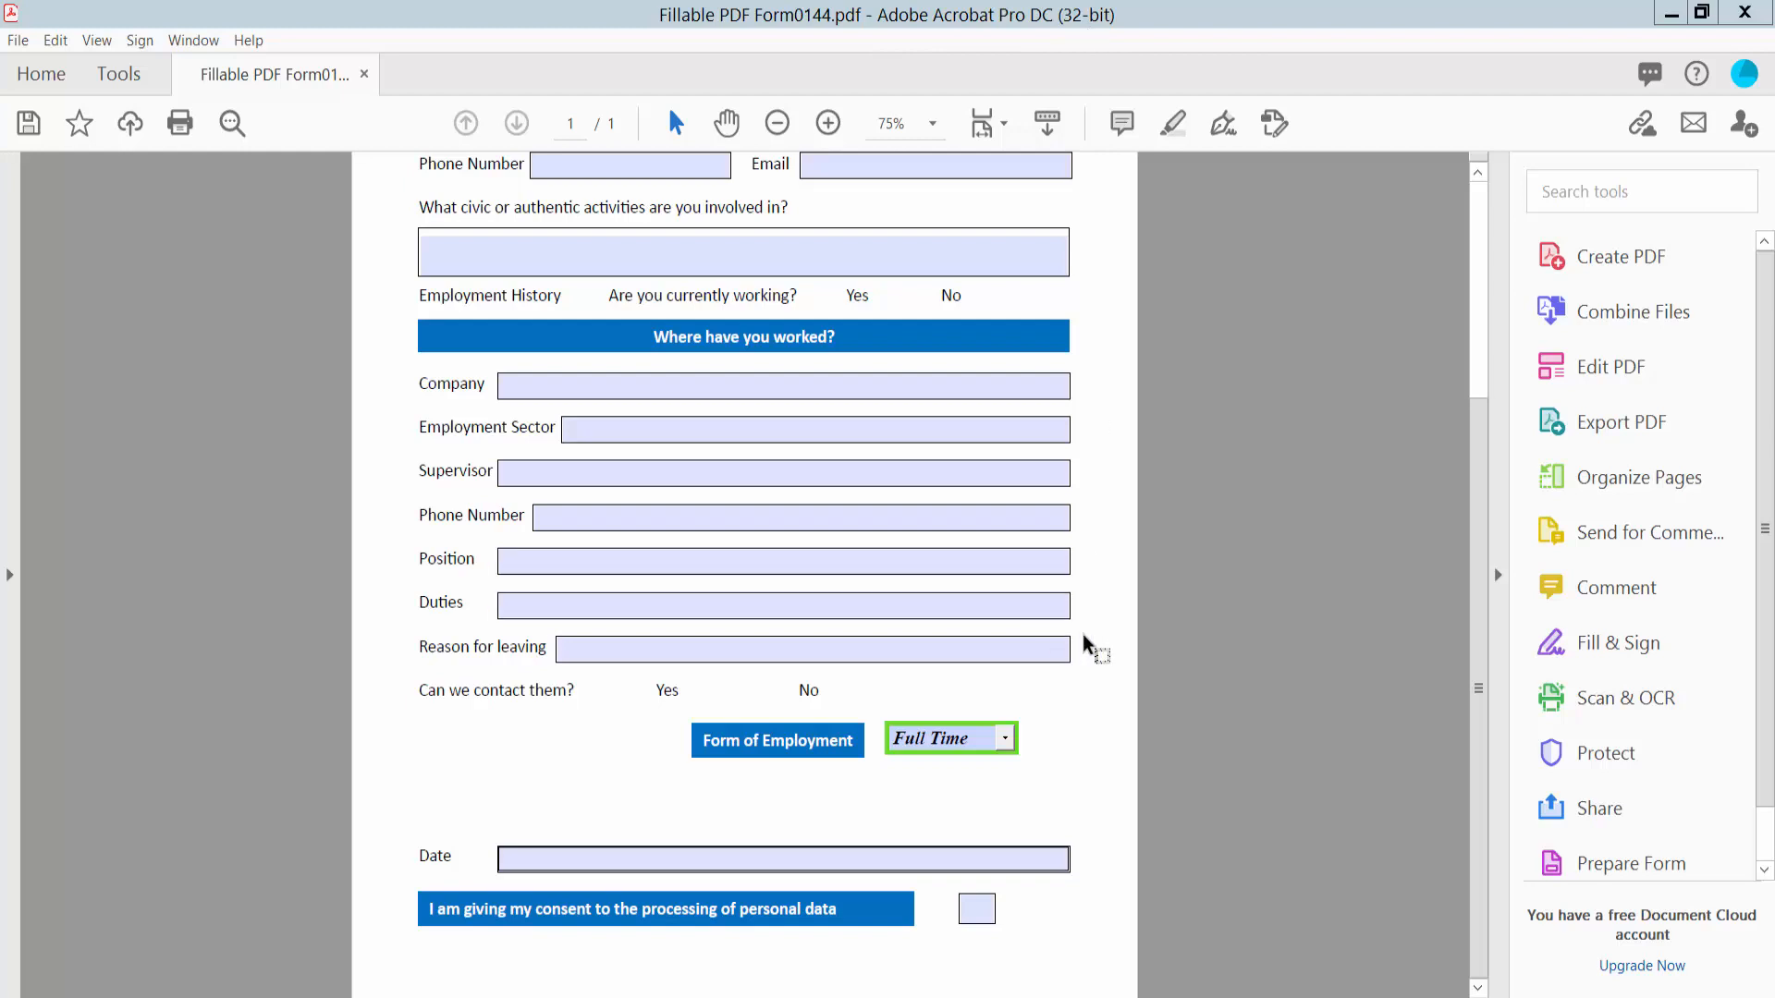
Enter Prepare Form editing and show the General settings of the Dropdown1 field
click(829, 124)
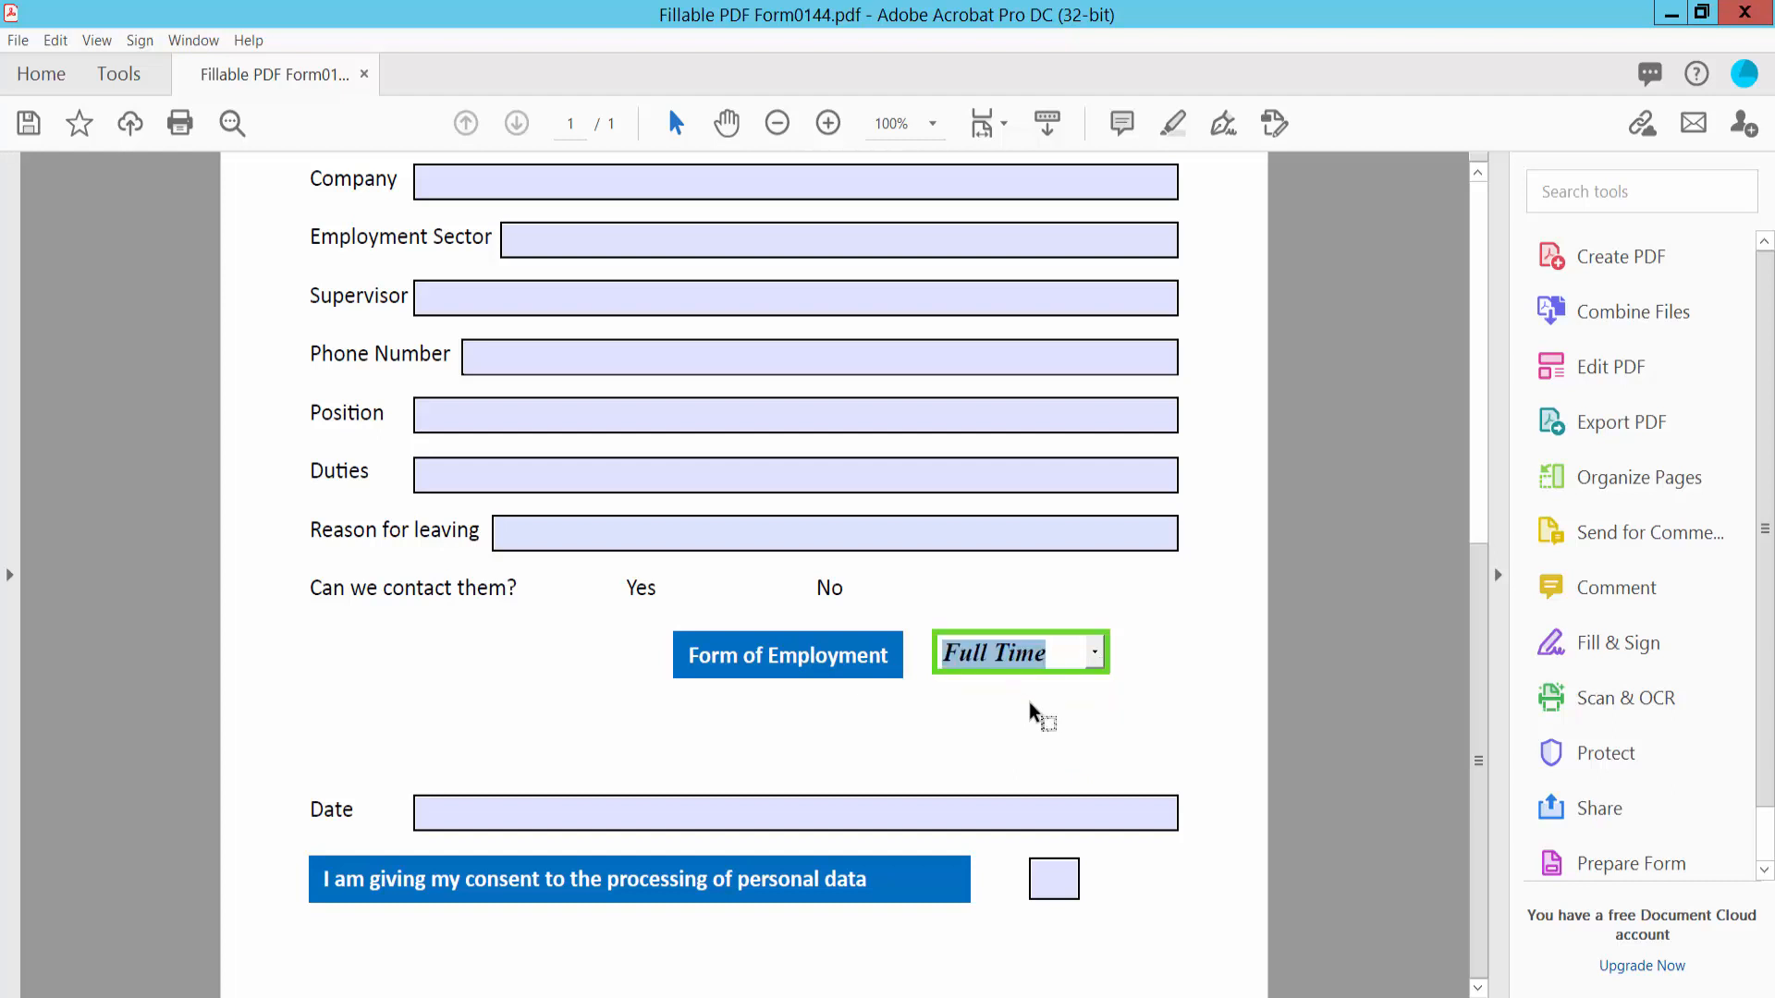
mouse_move(1047, 653)
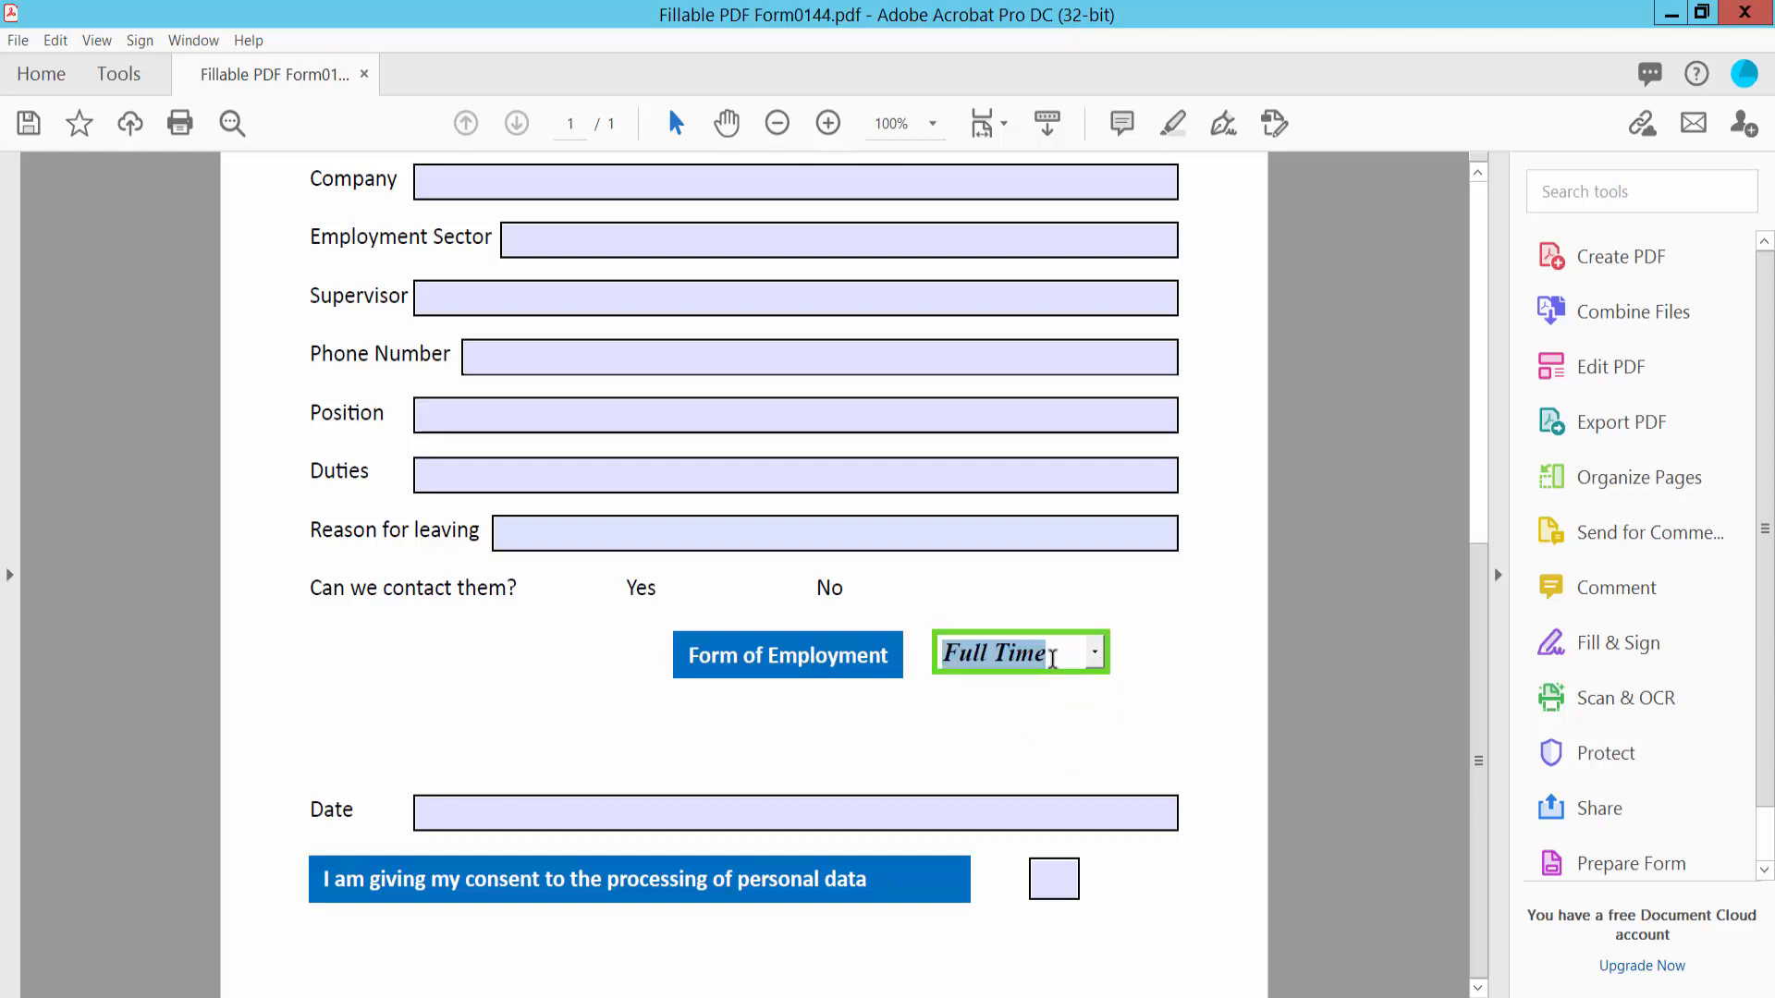
mouse_move(118, 89)
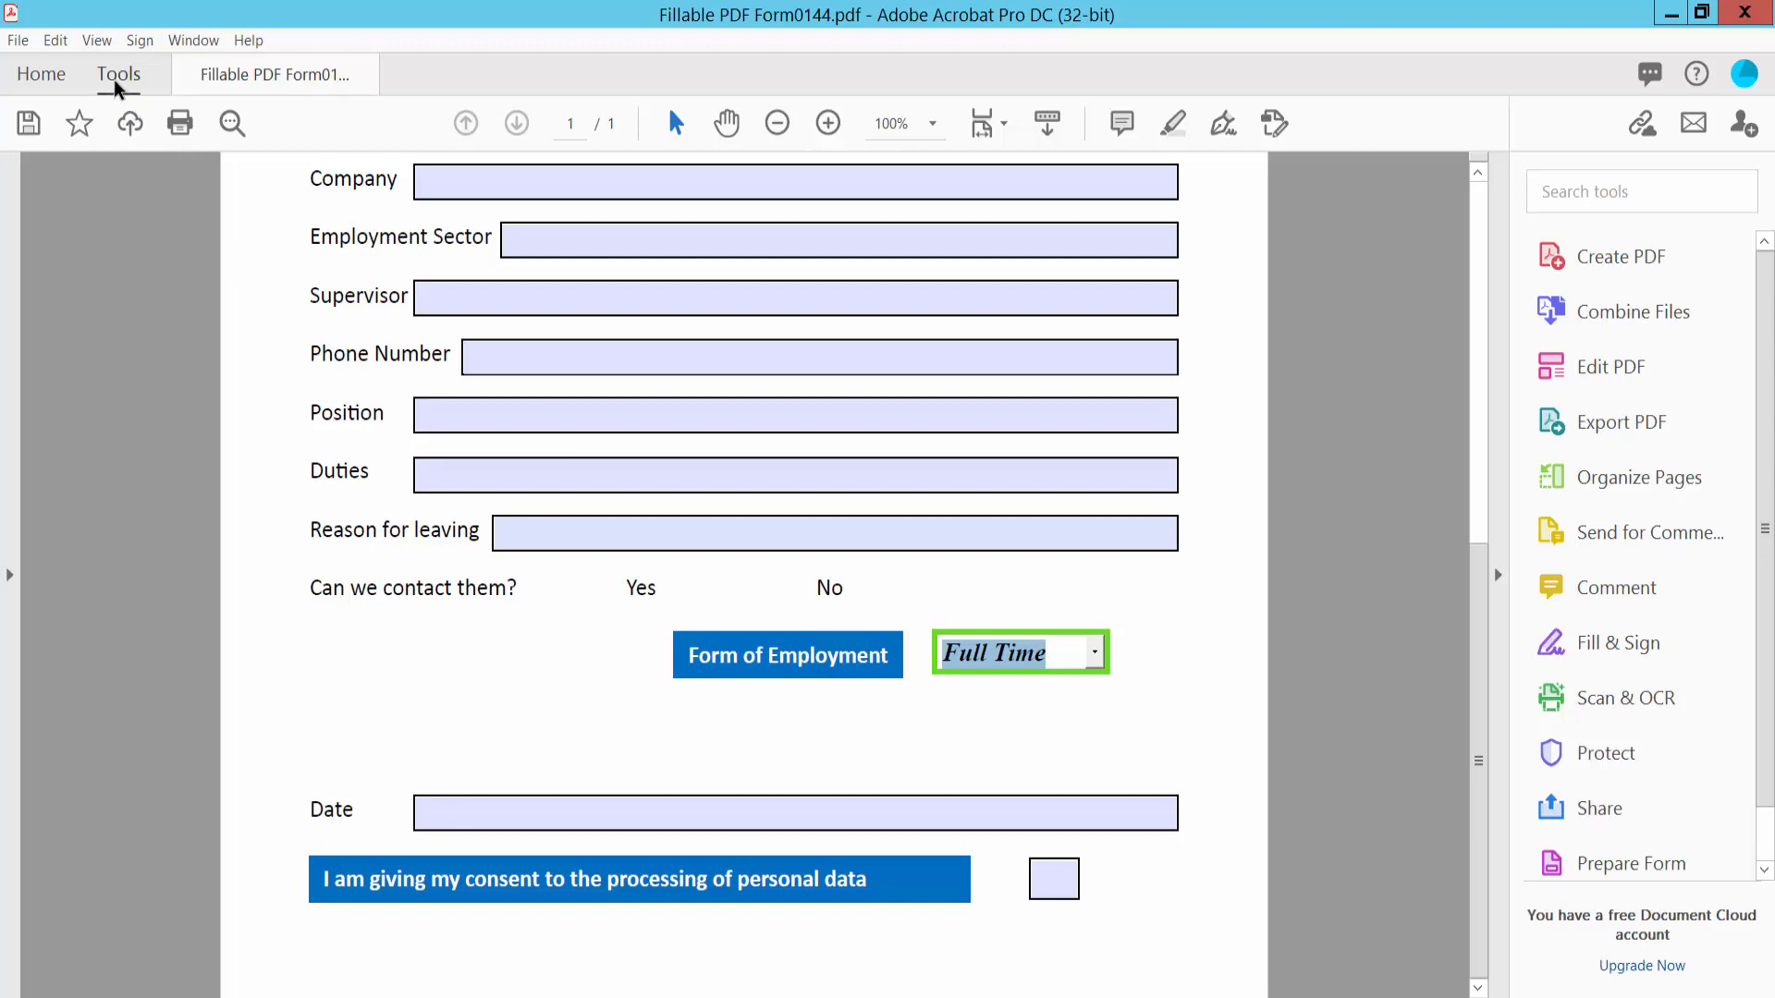
click(119, 74)
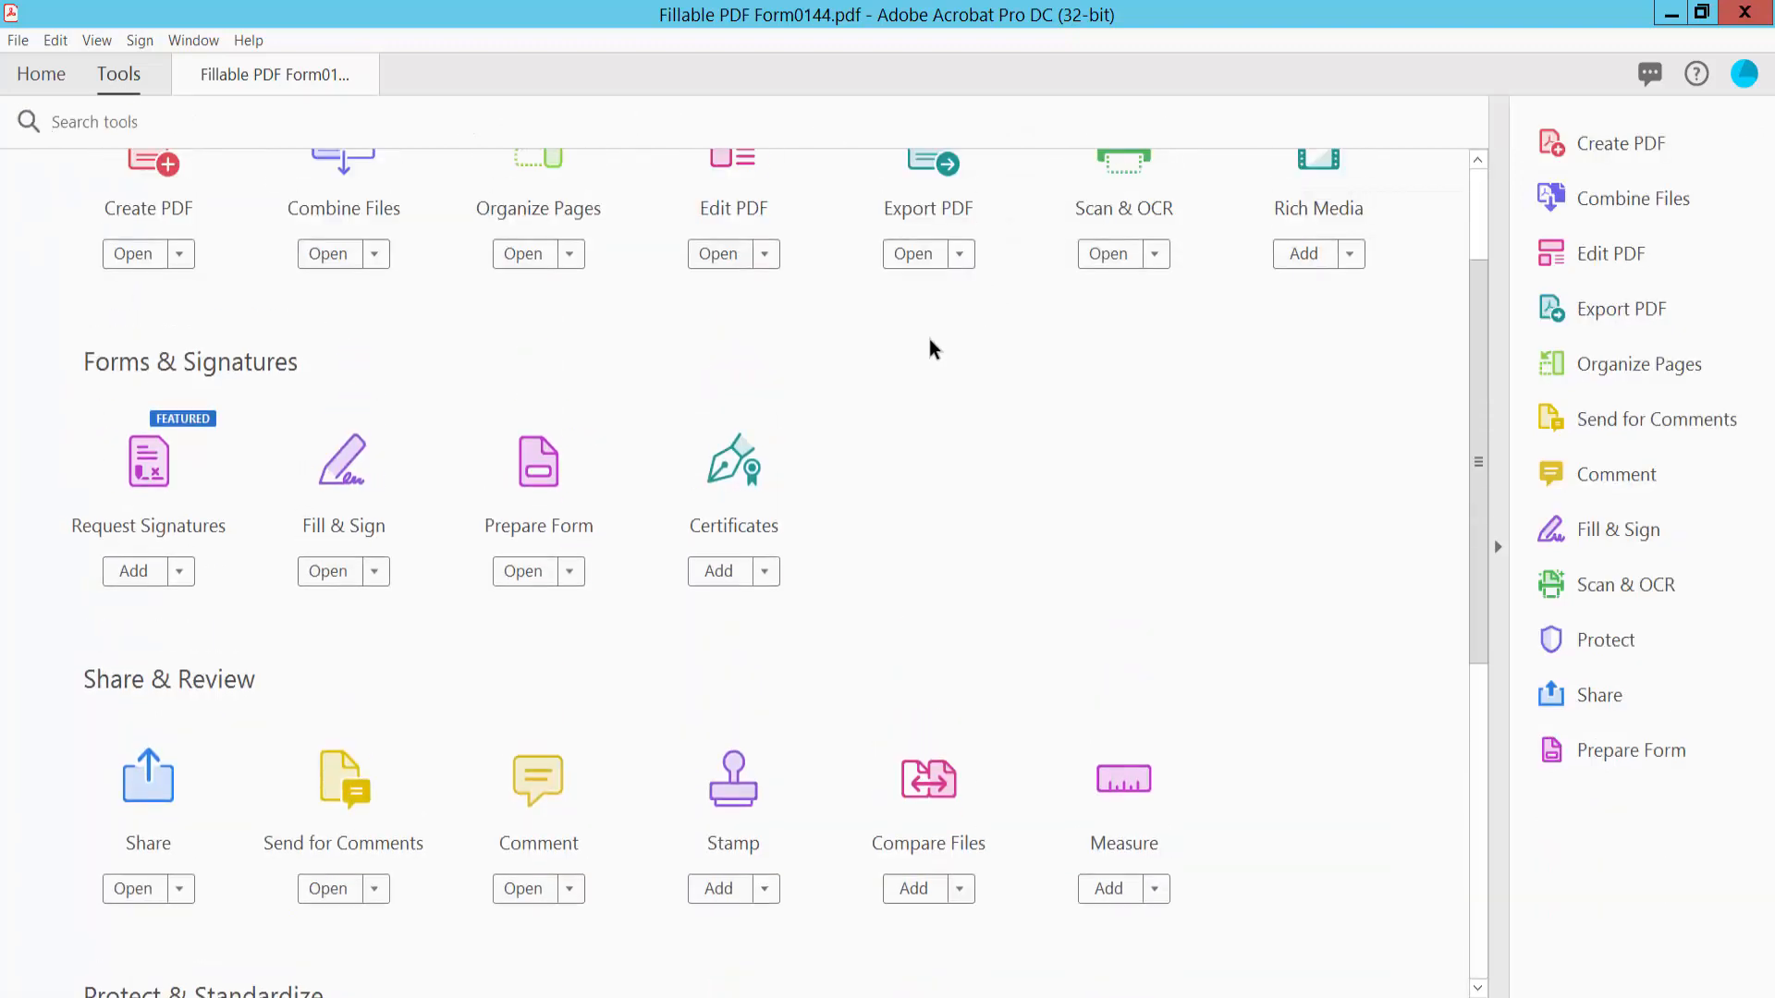
mouse_move(538, 481)
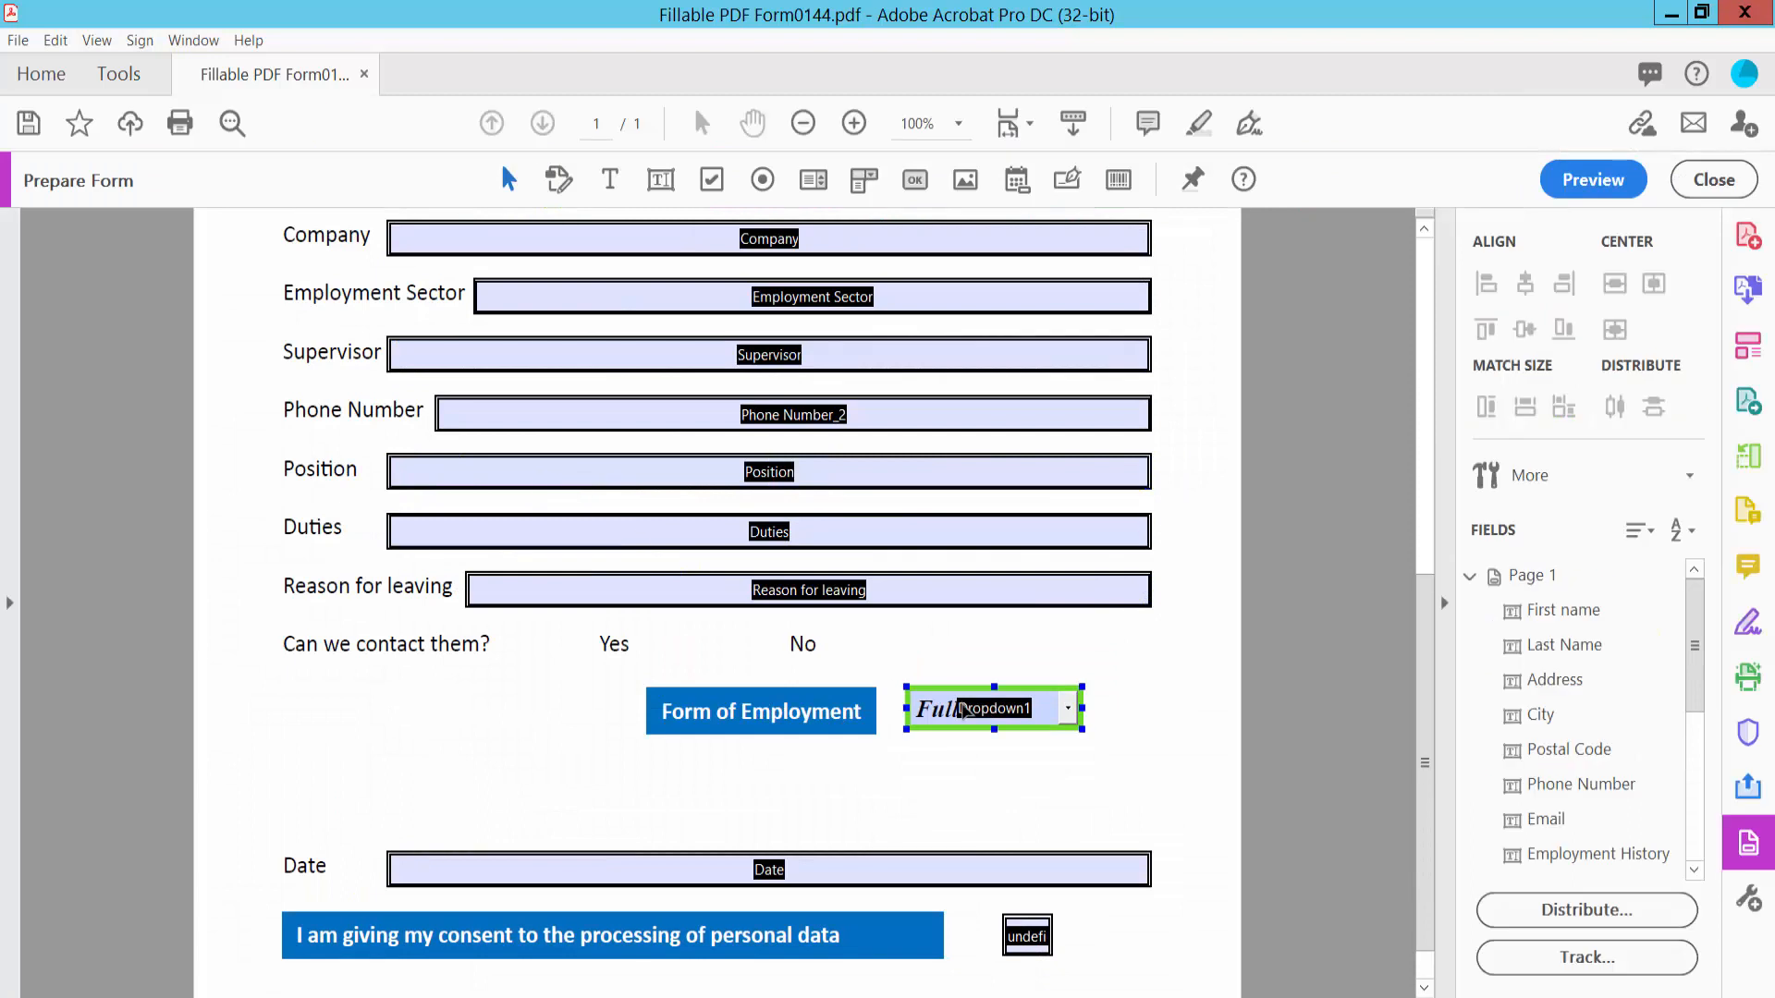
right_click(991, 710)
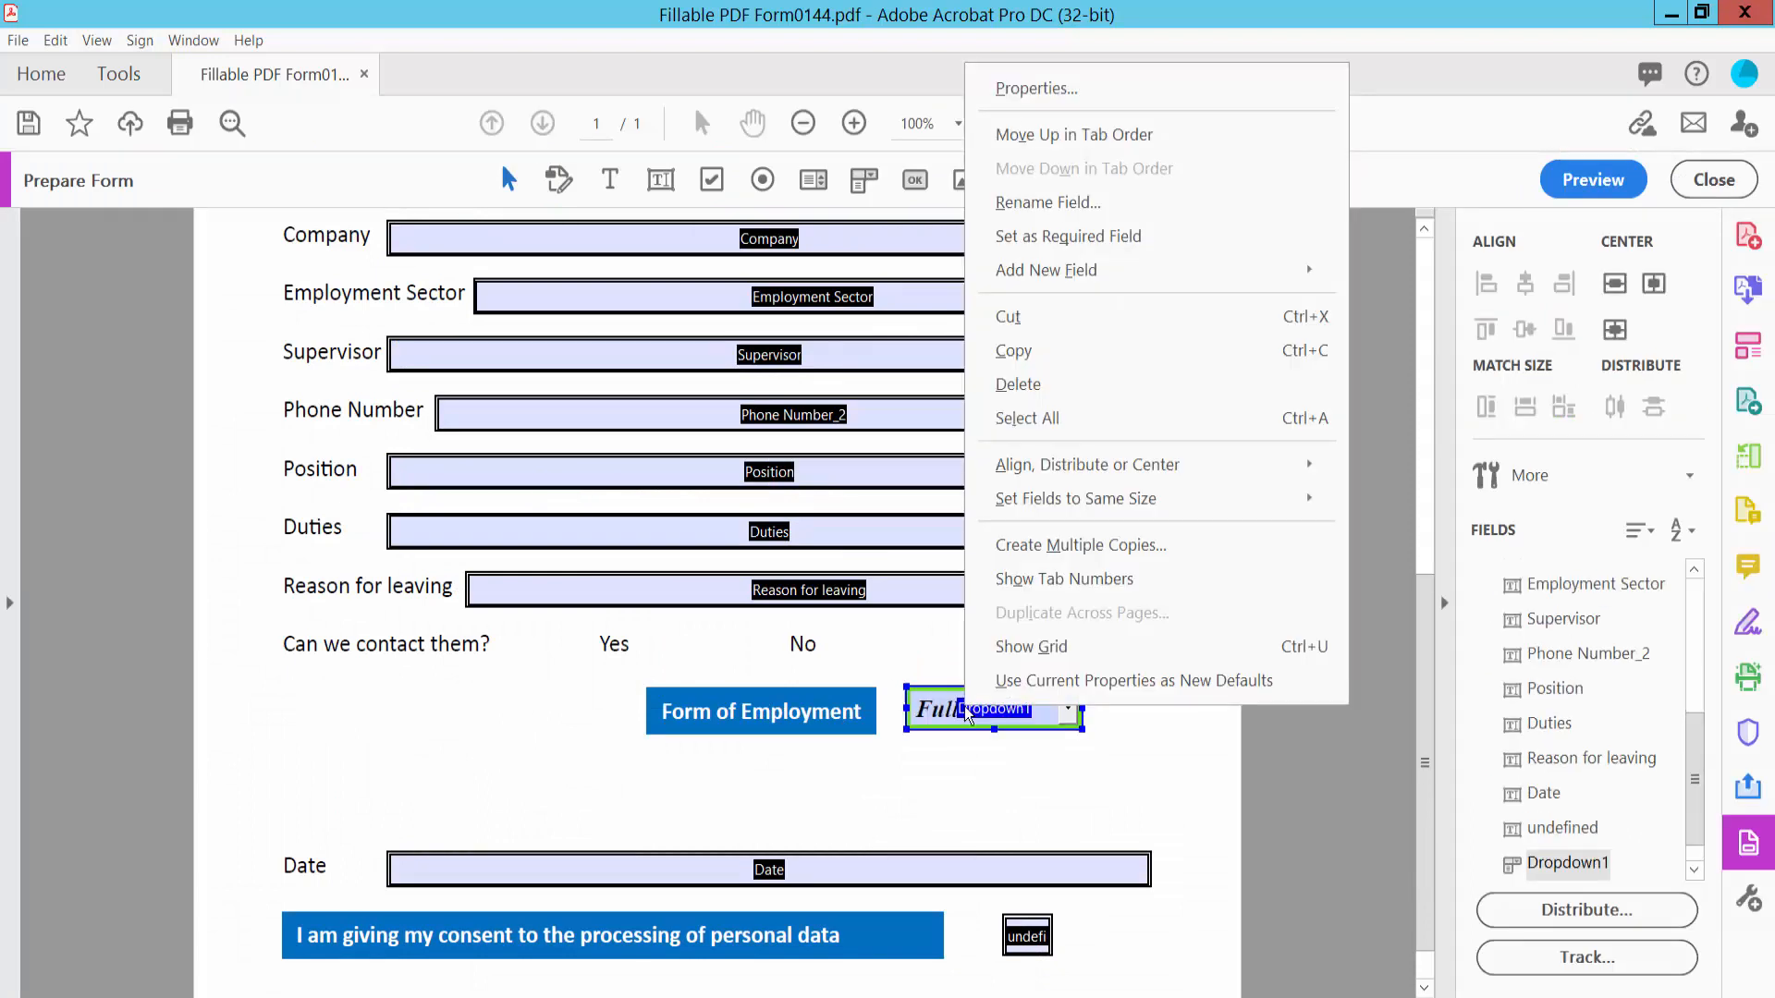
click(1032, 89)
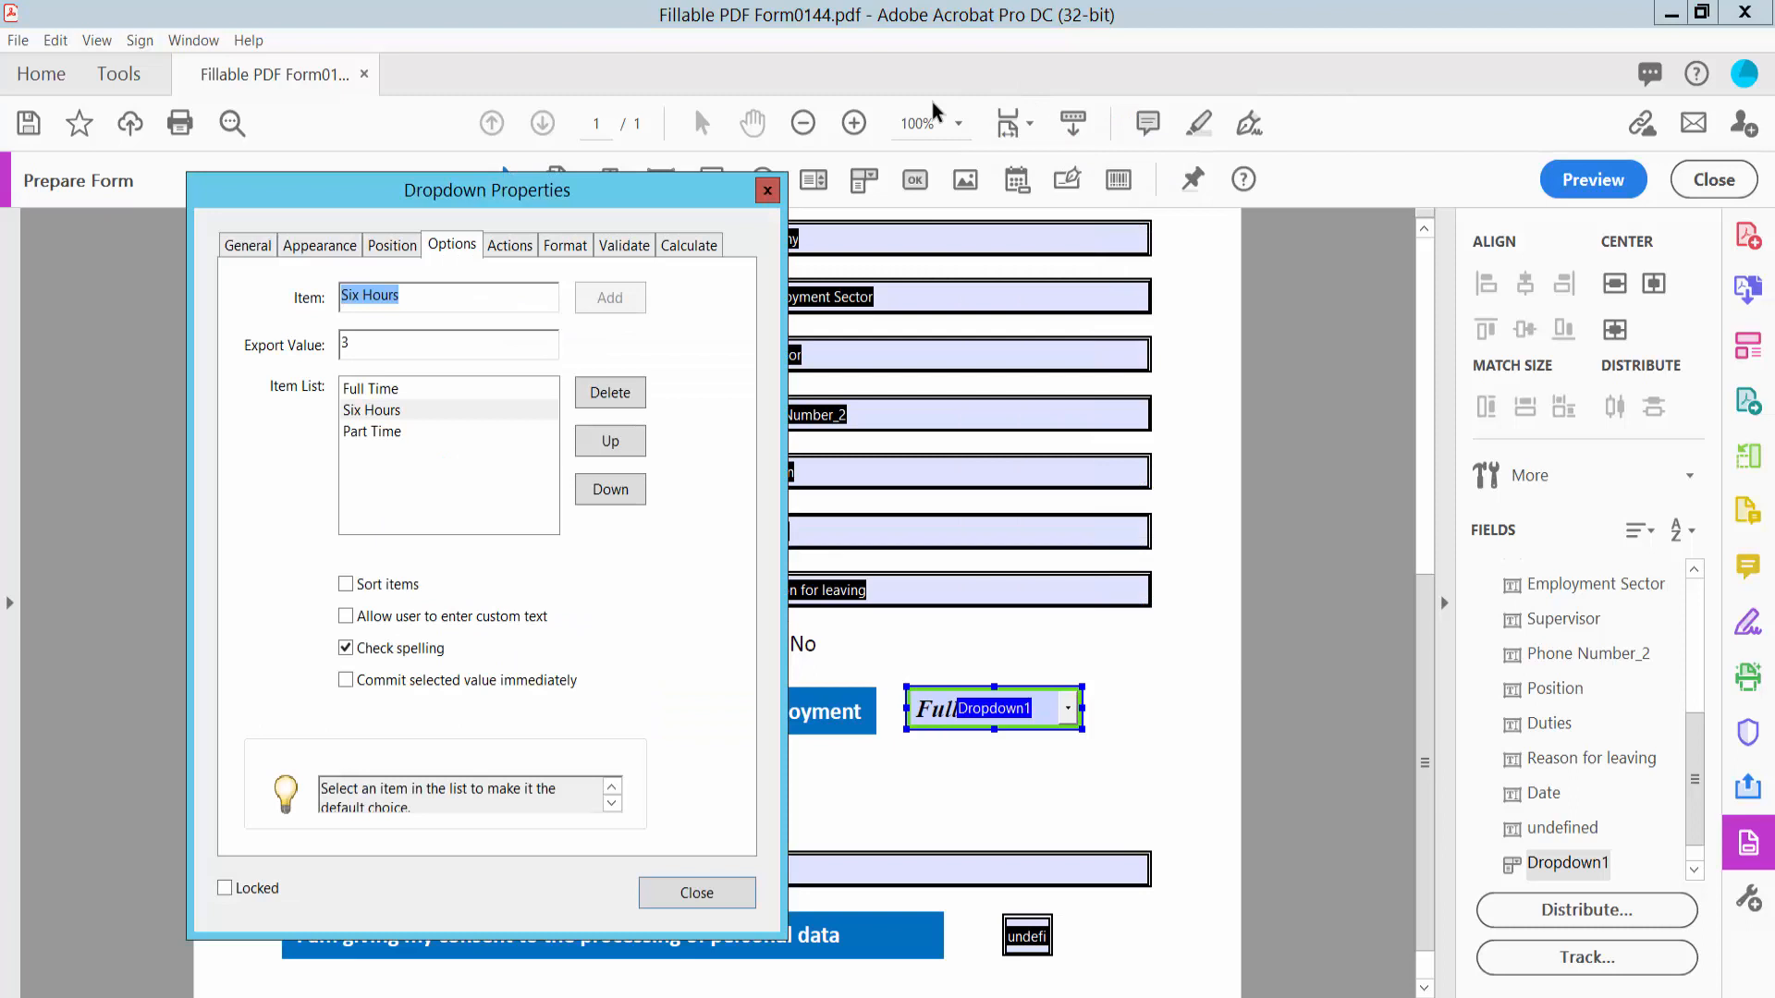
click(246, 244)
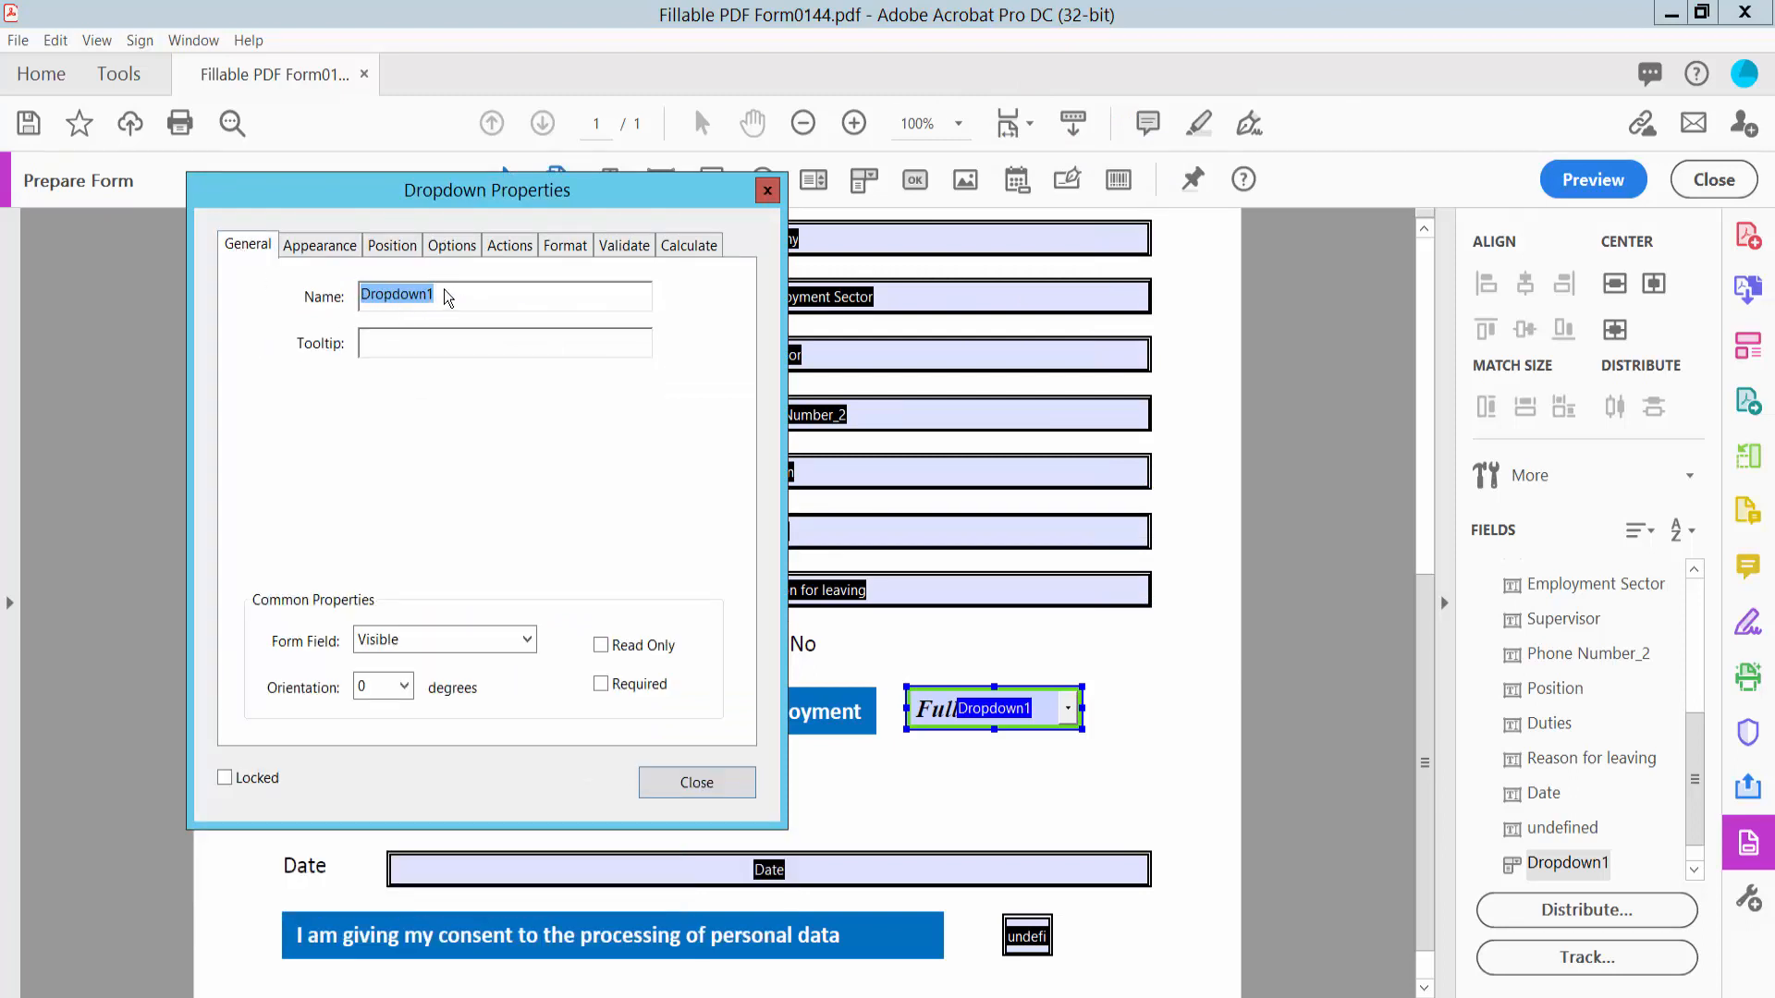
Check the Form Field visibility setting and view the thick border, Times Bold-Italic appearance
click(523, 639)
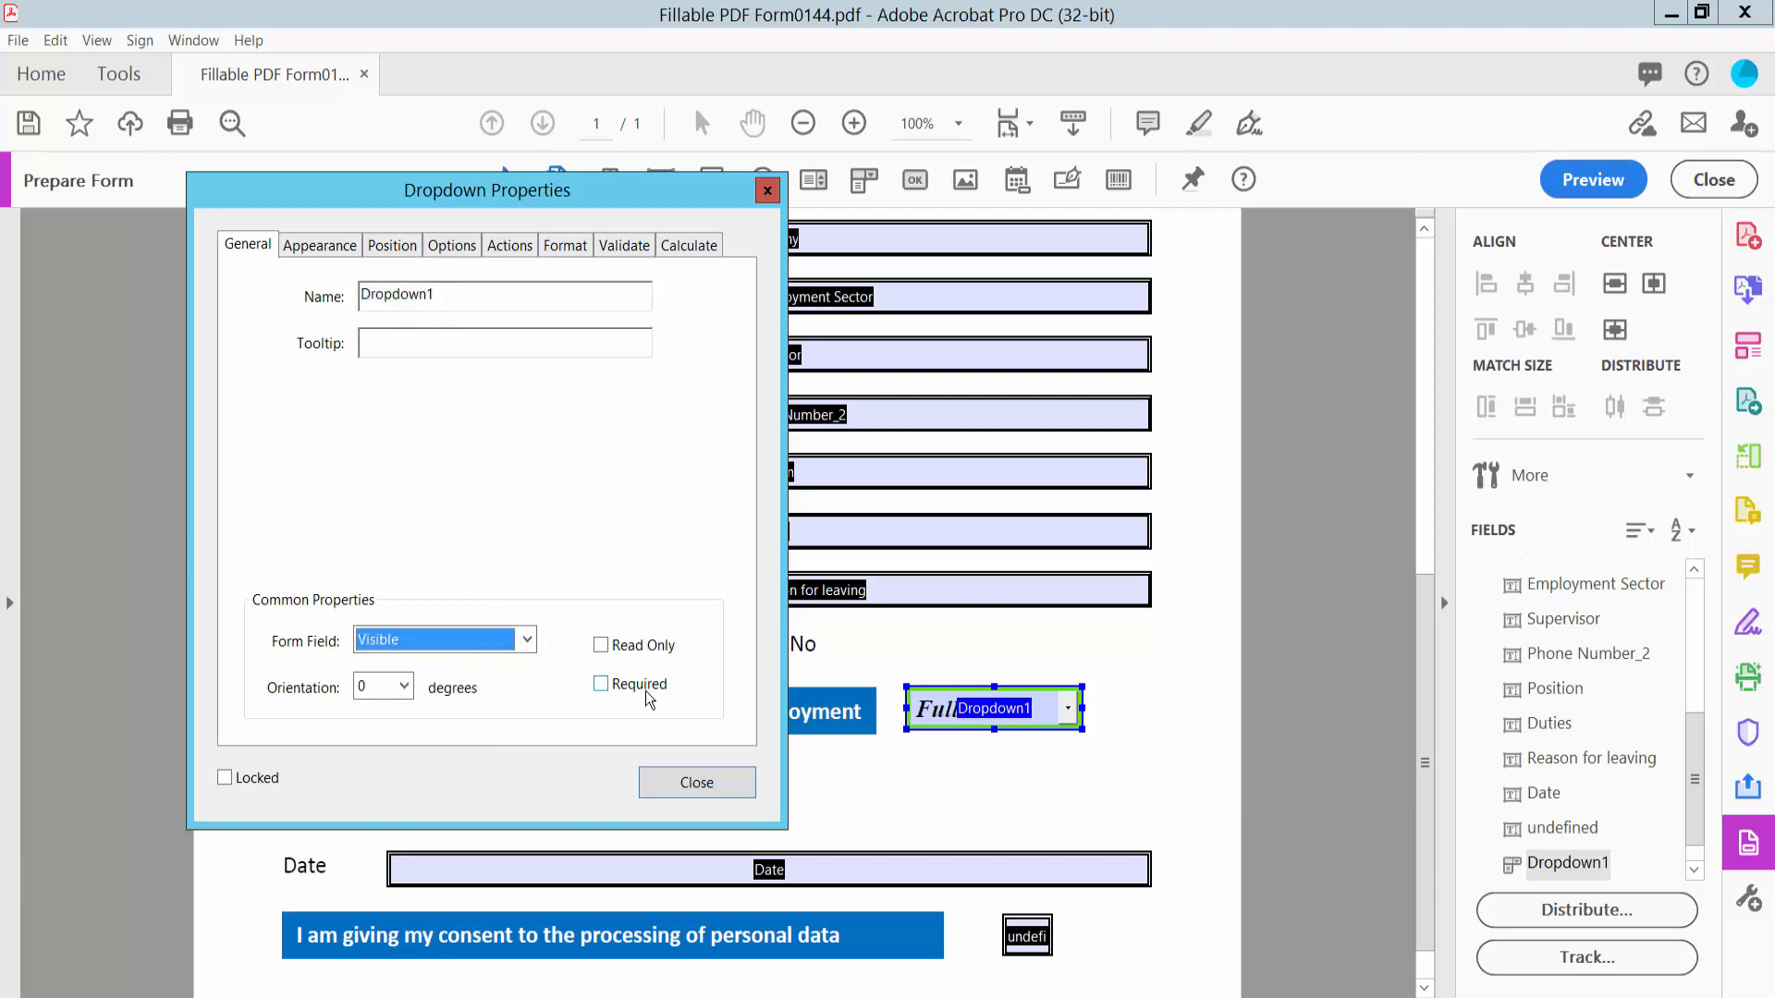
click(320, 244)
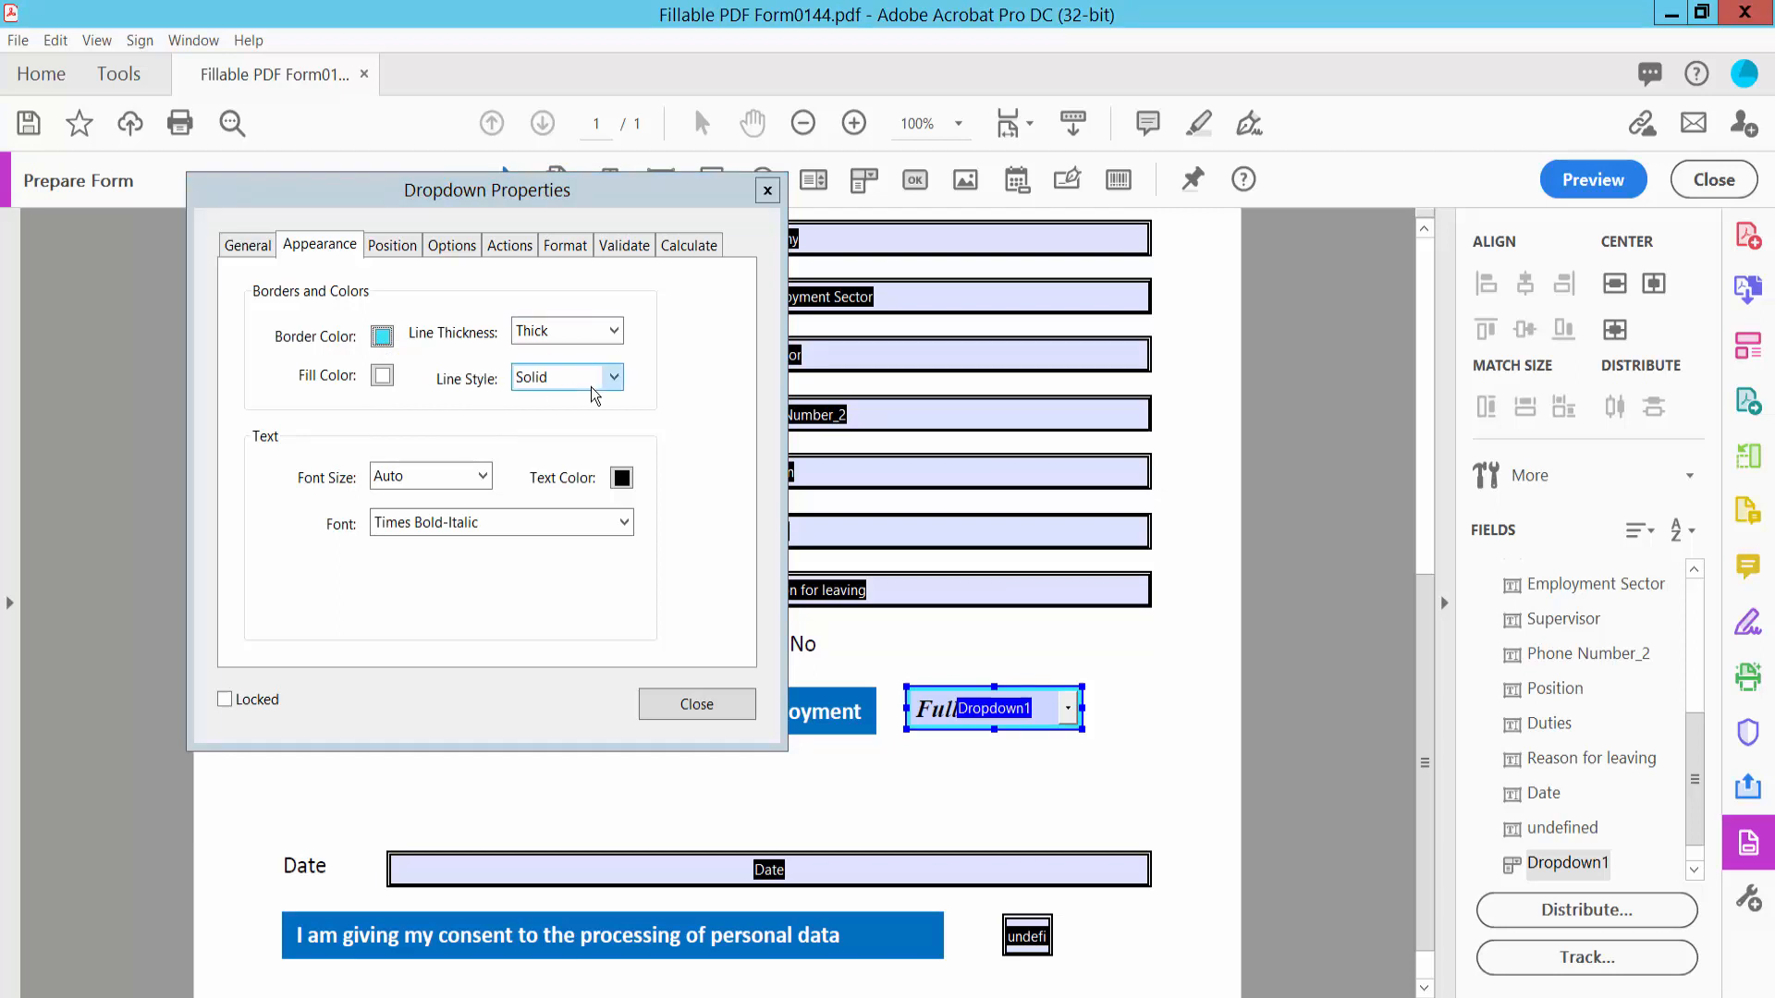
mouse_move(491, 488)
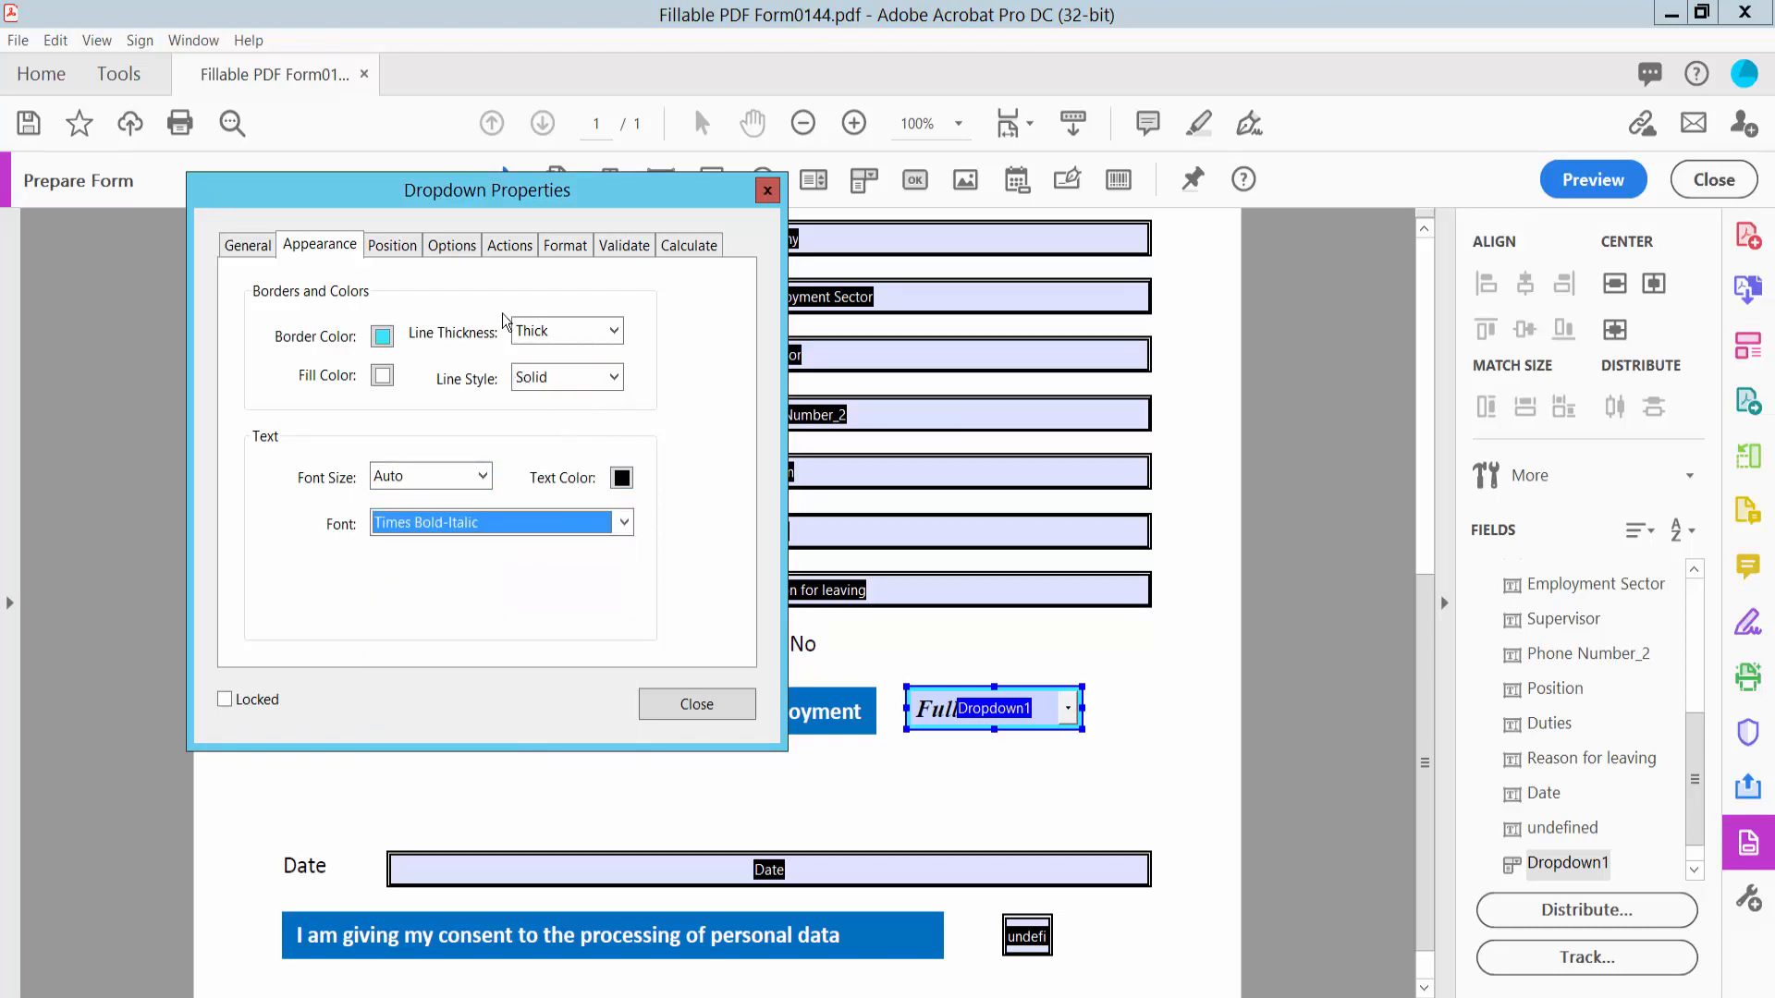
Remove the Six Hours choice from the dropdown's Options list
click(451, 244)
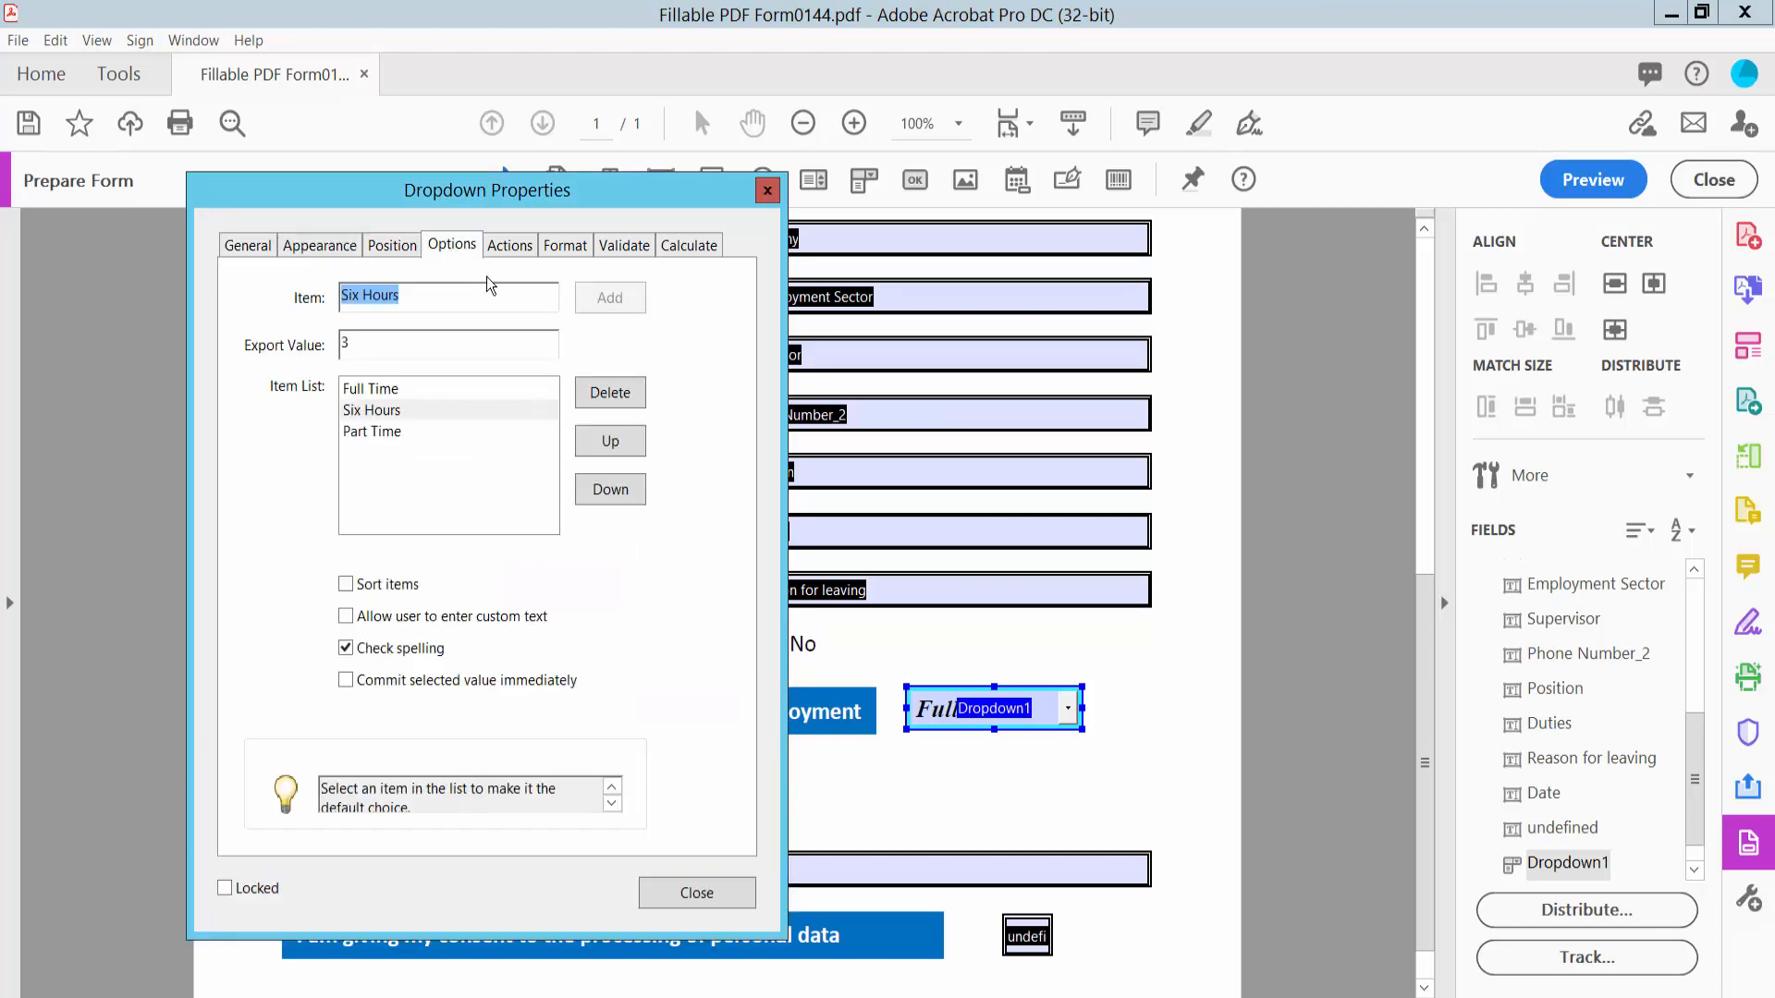
click(372, 430)
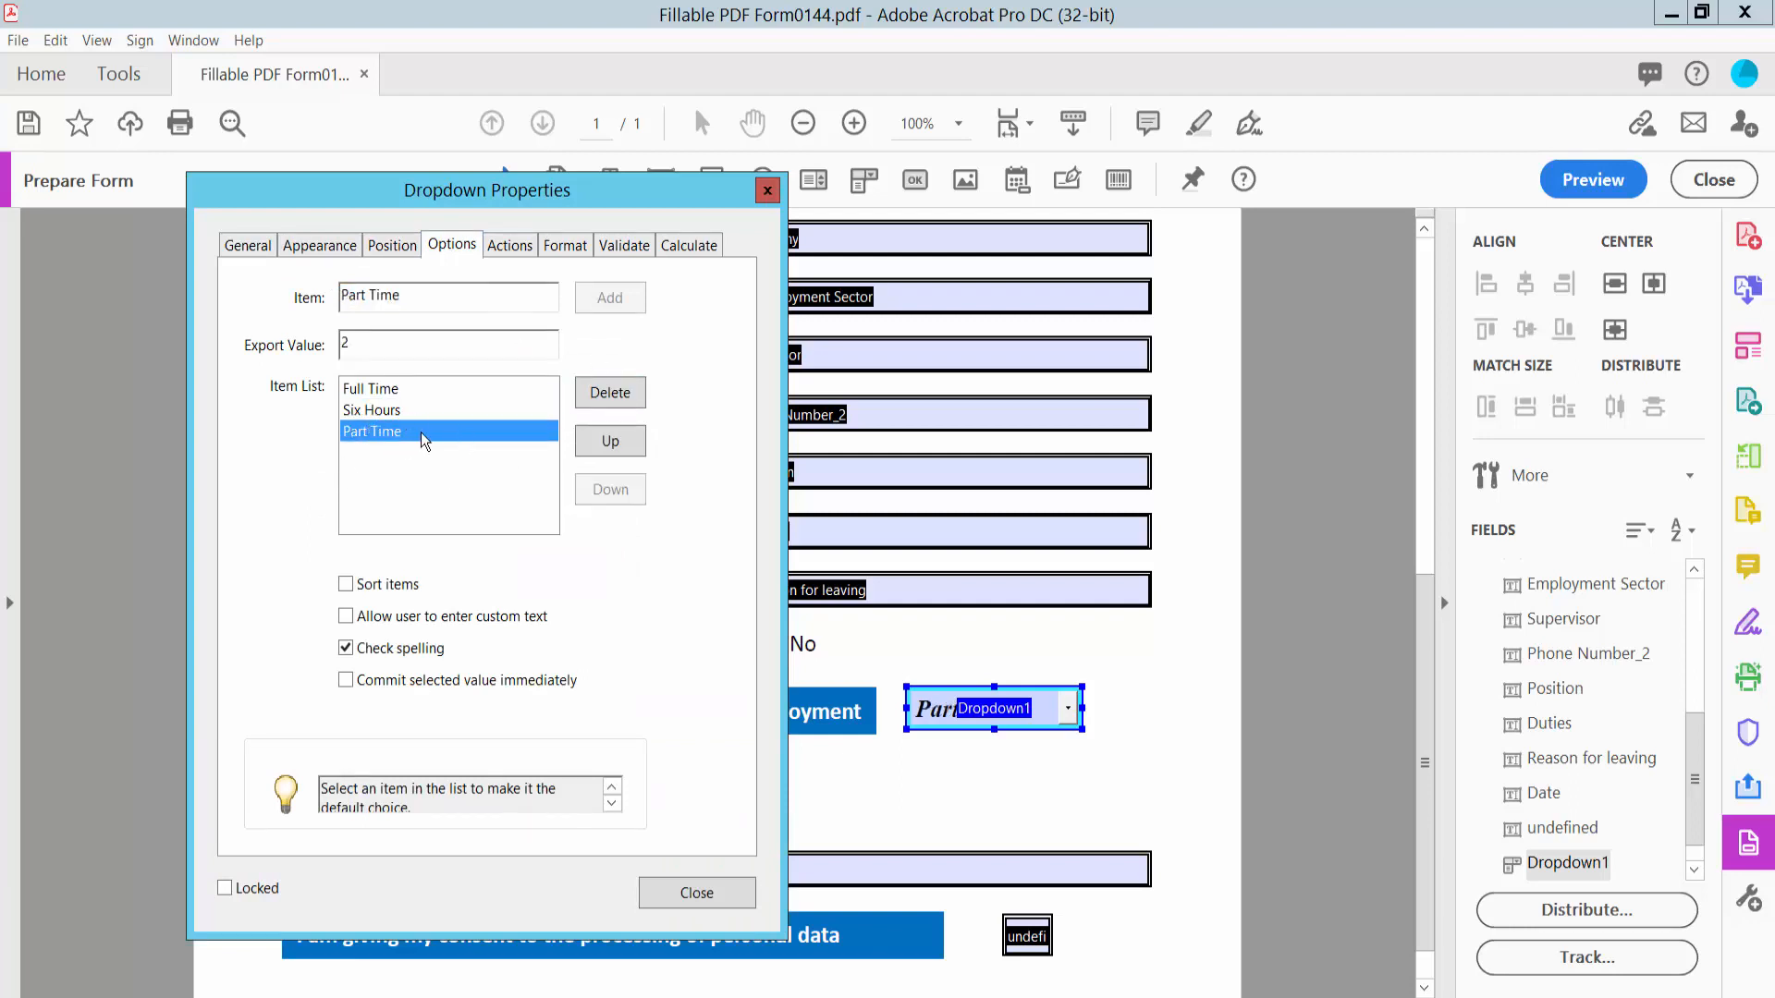
click(371, 410)
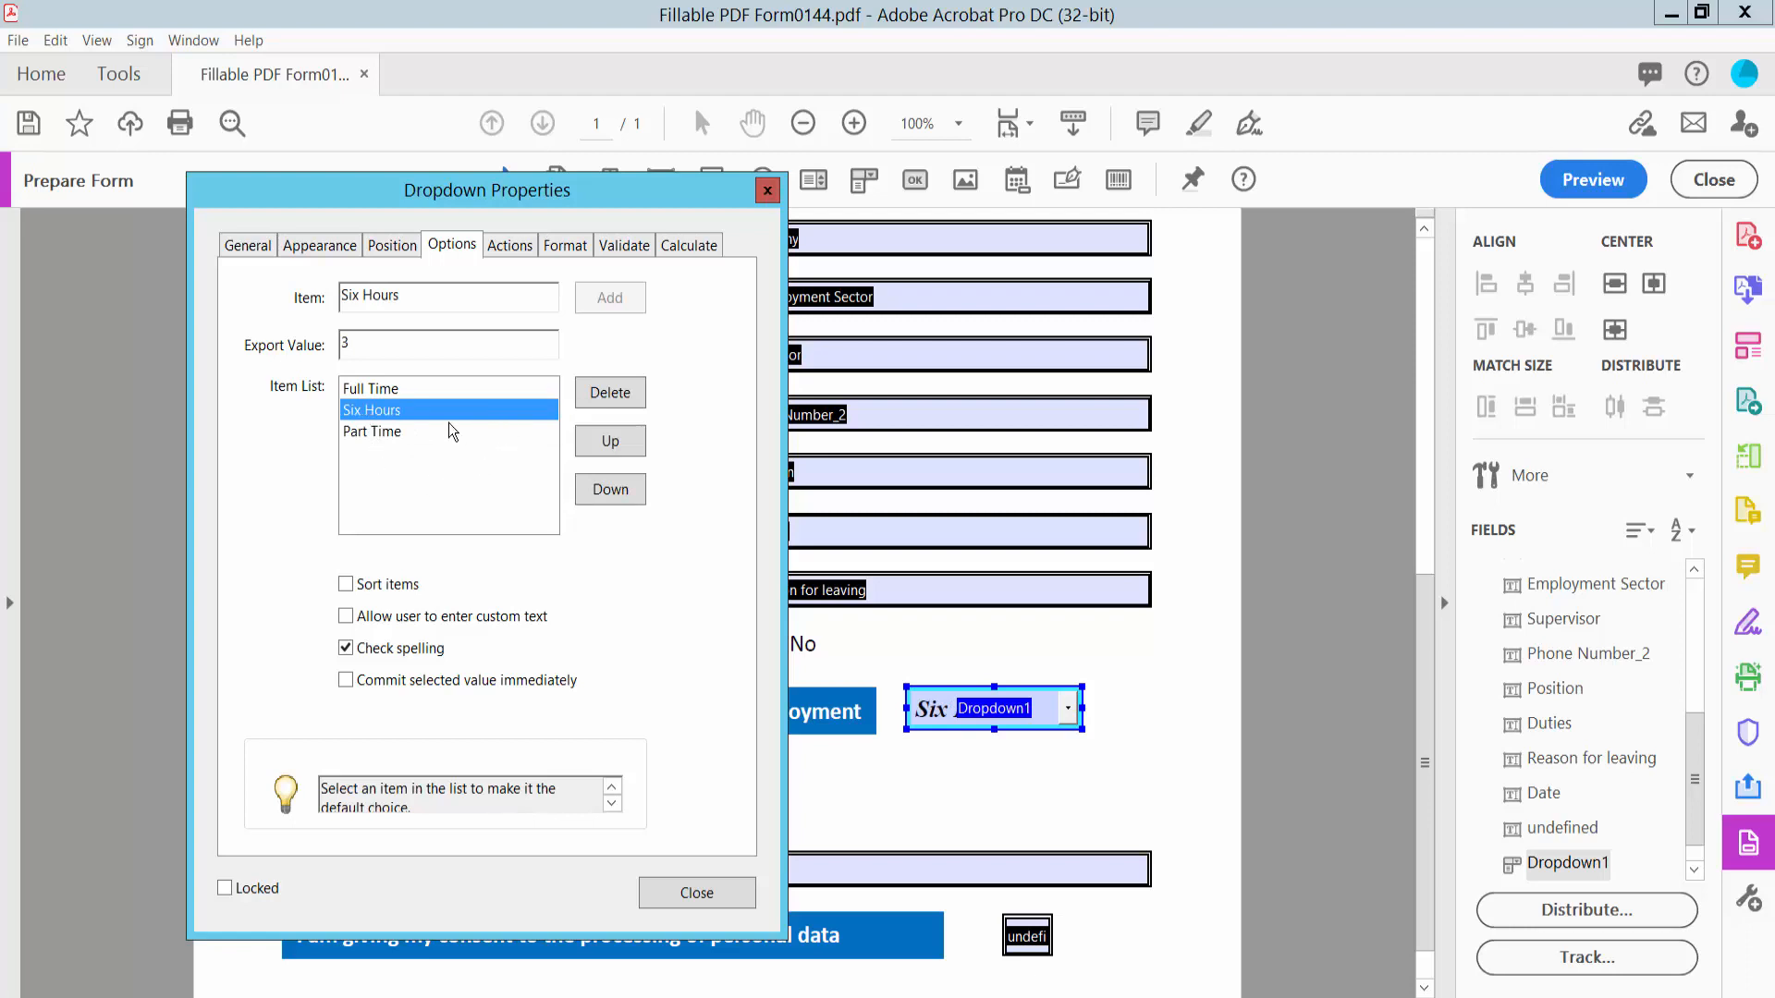
click(609, 392)
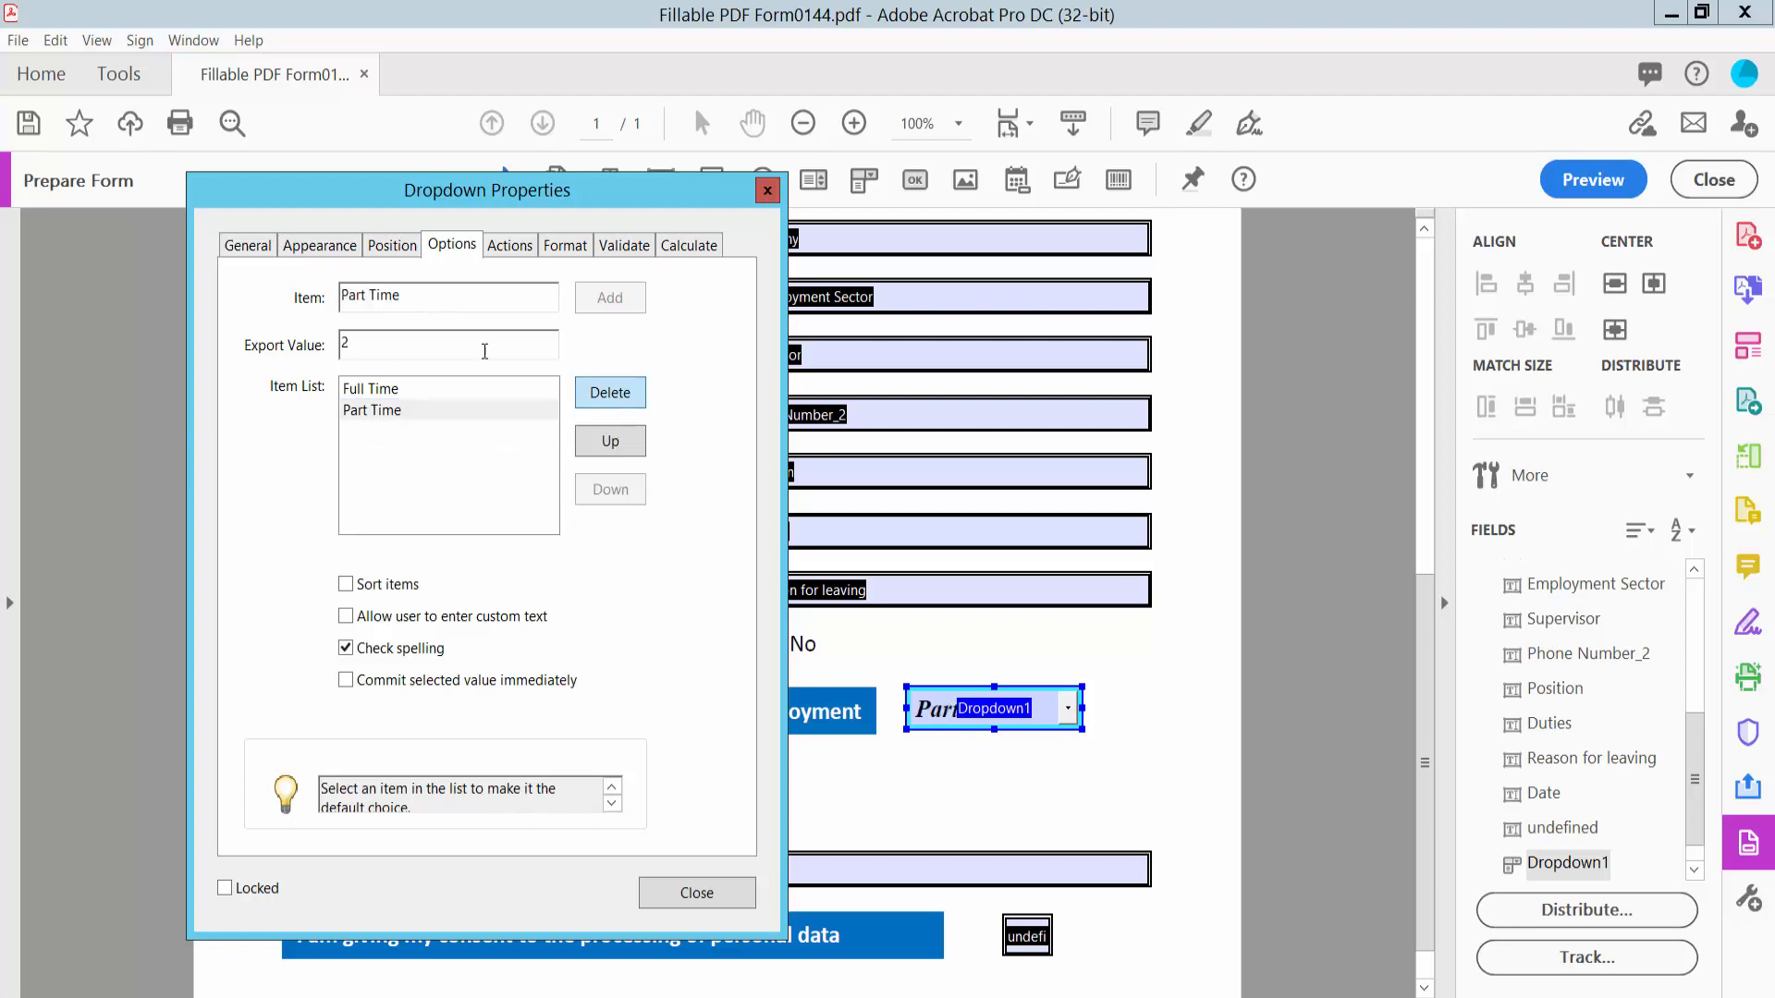
Add Three Hours with export value 3, move Full Time below it, and keep the changes
triple_click(447, 296)
text(Three)
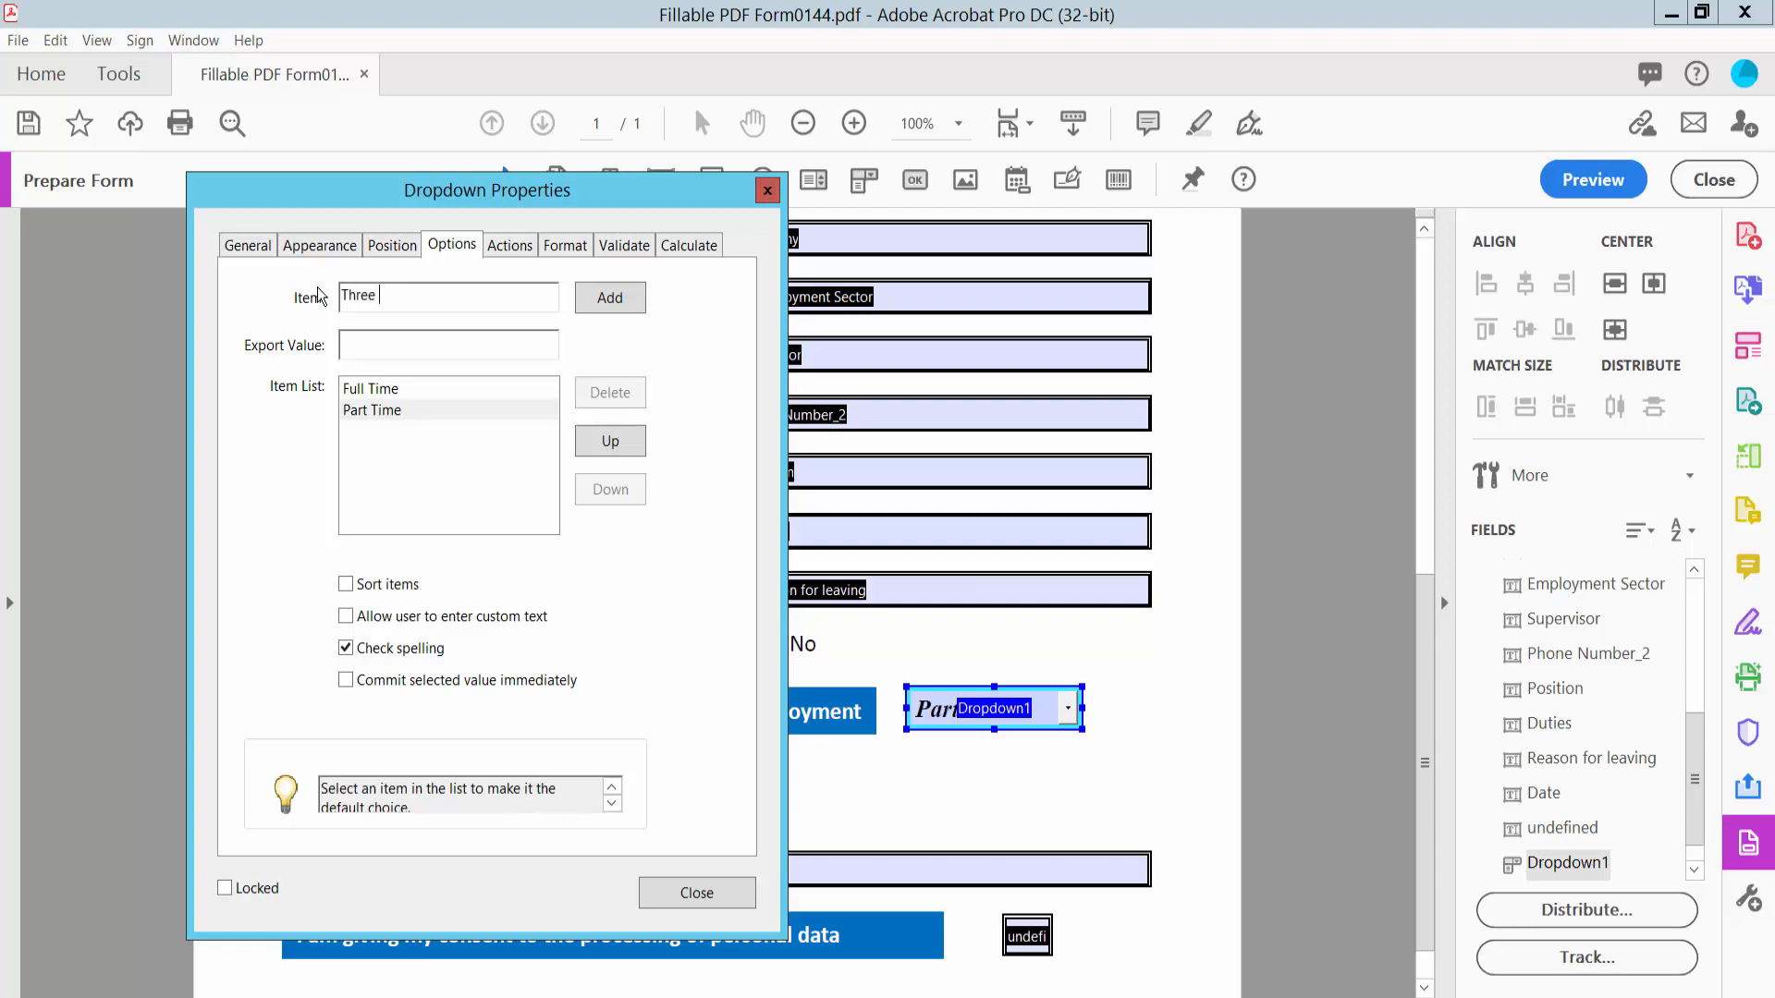
text(Hours)
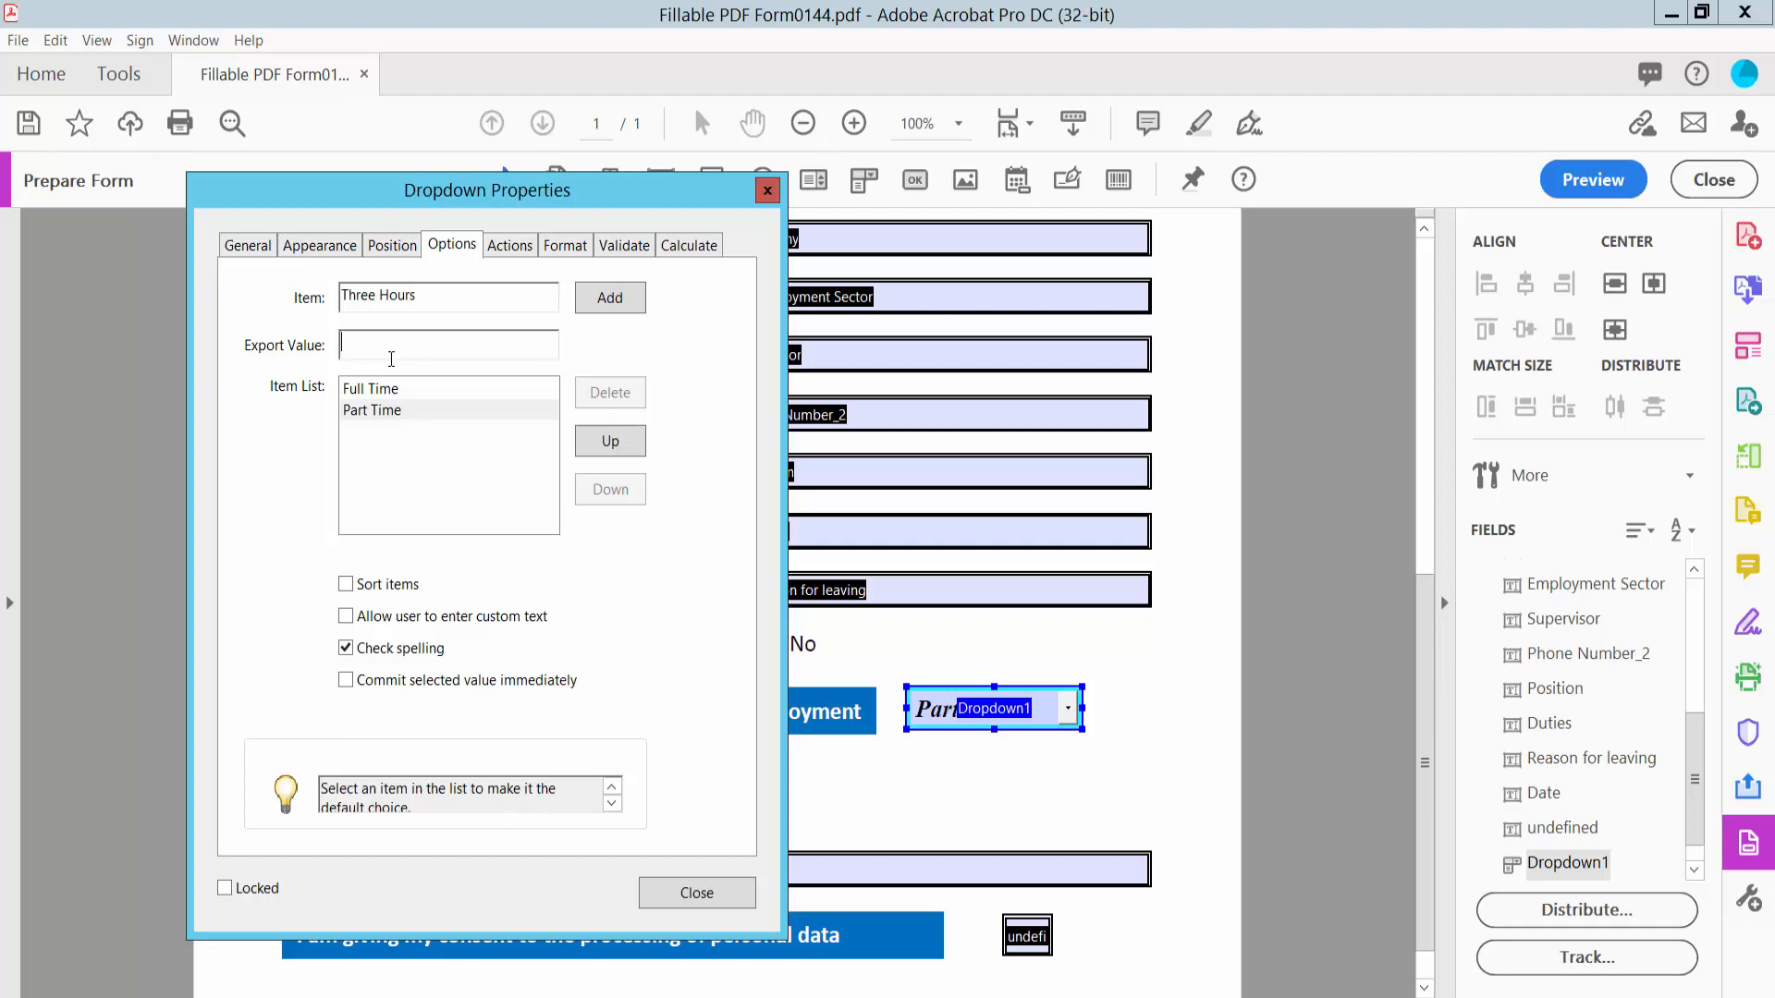
text(3)
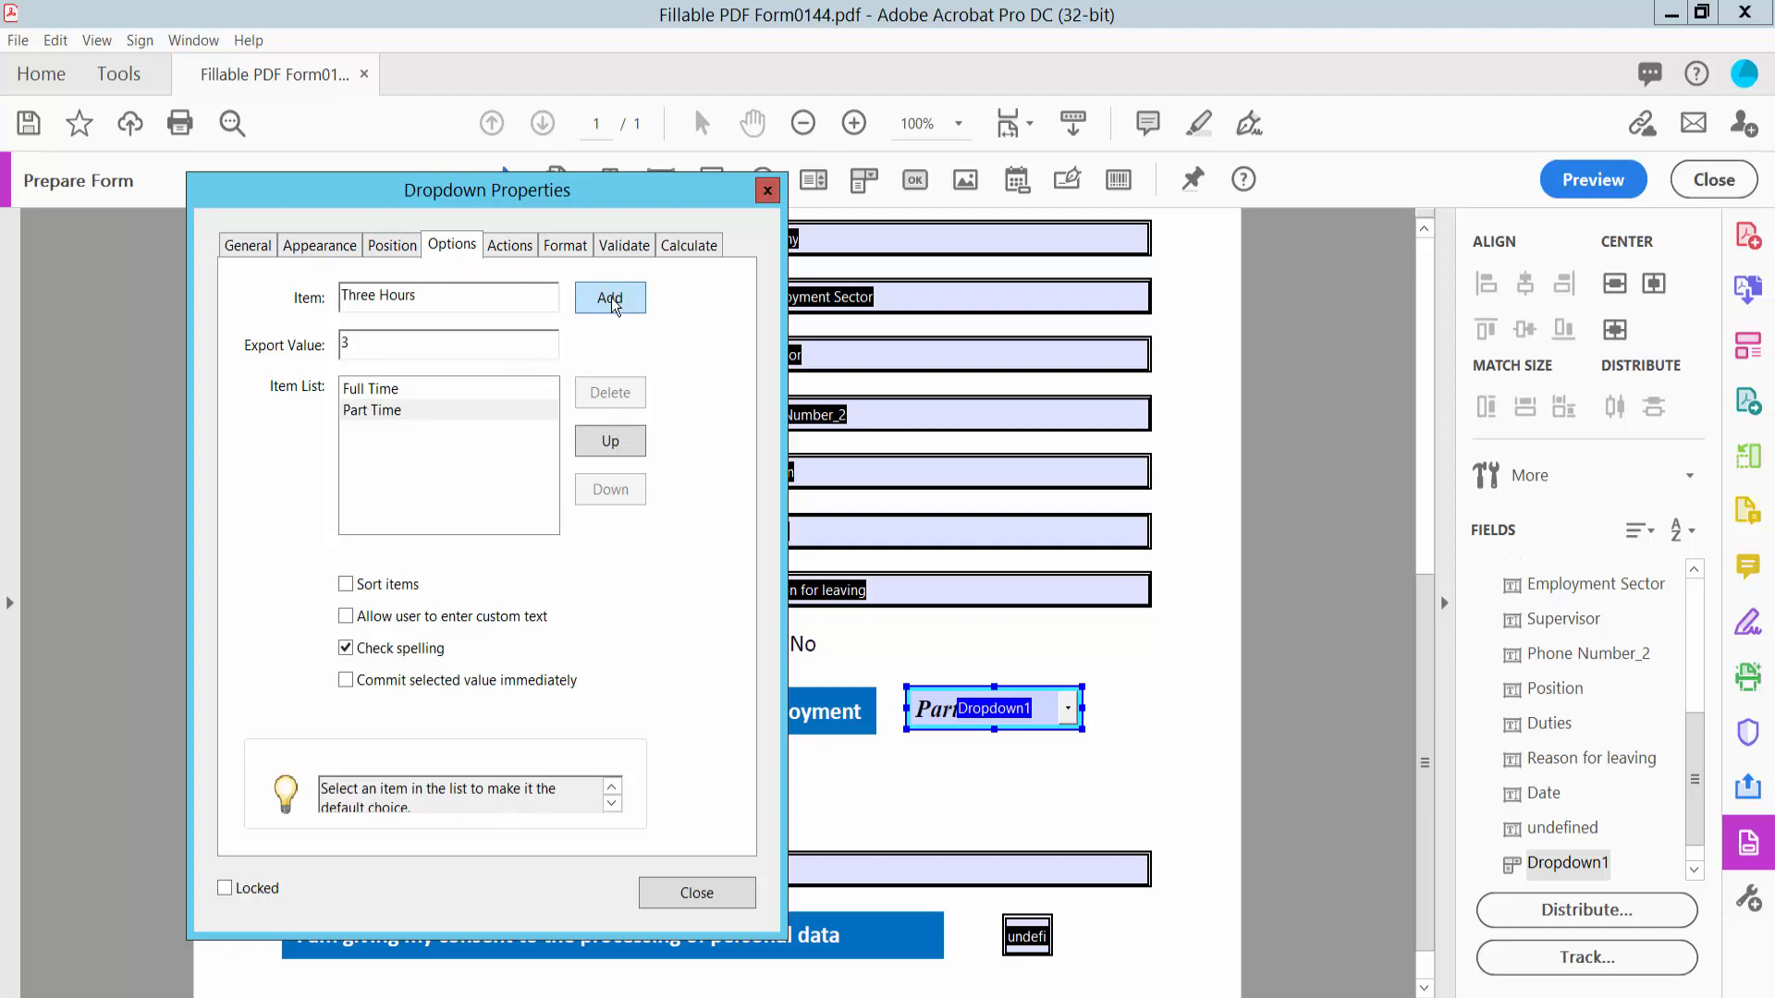
click(608, 297)
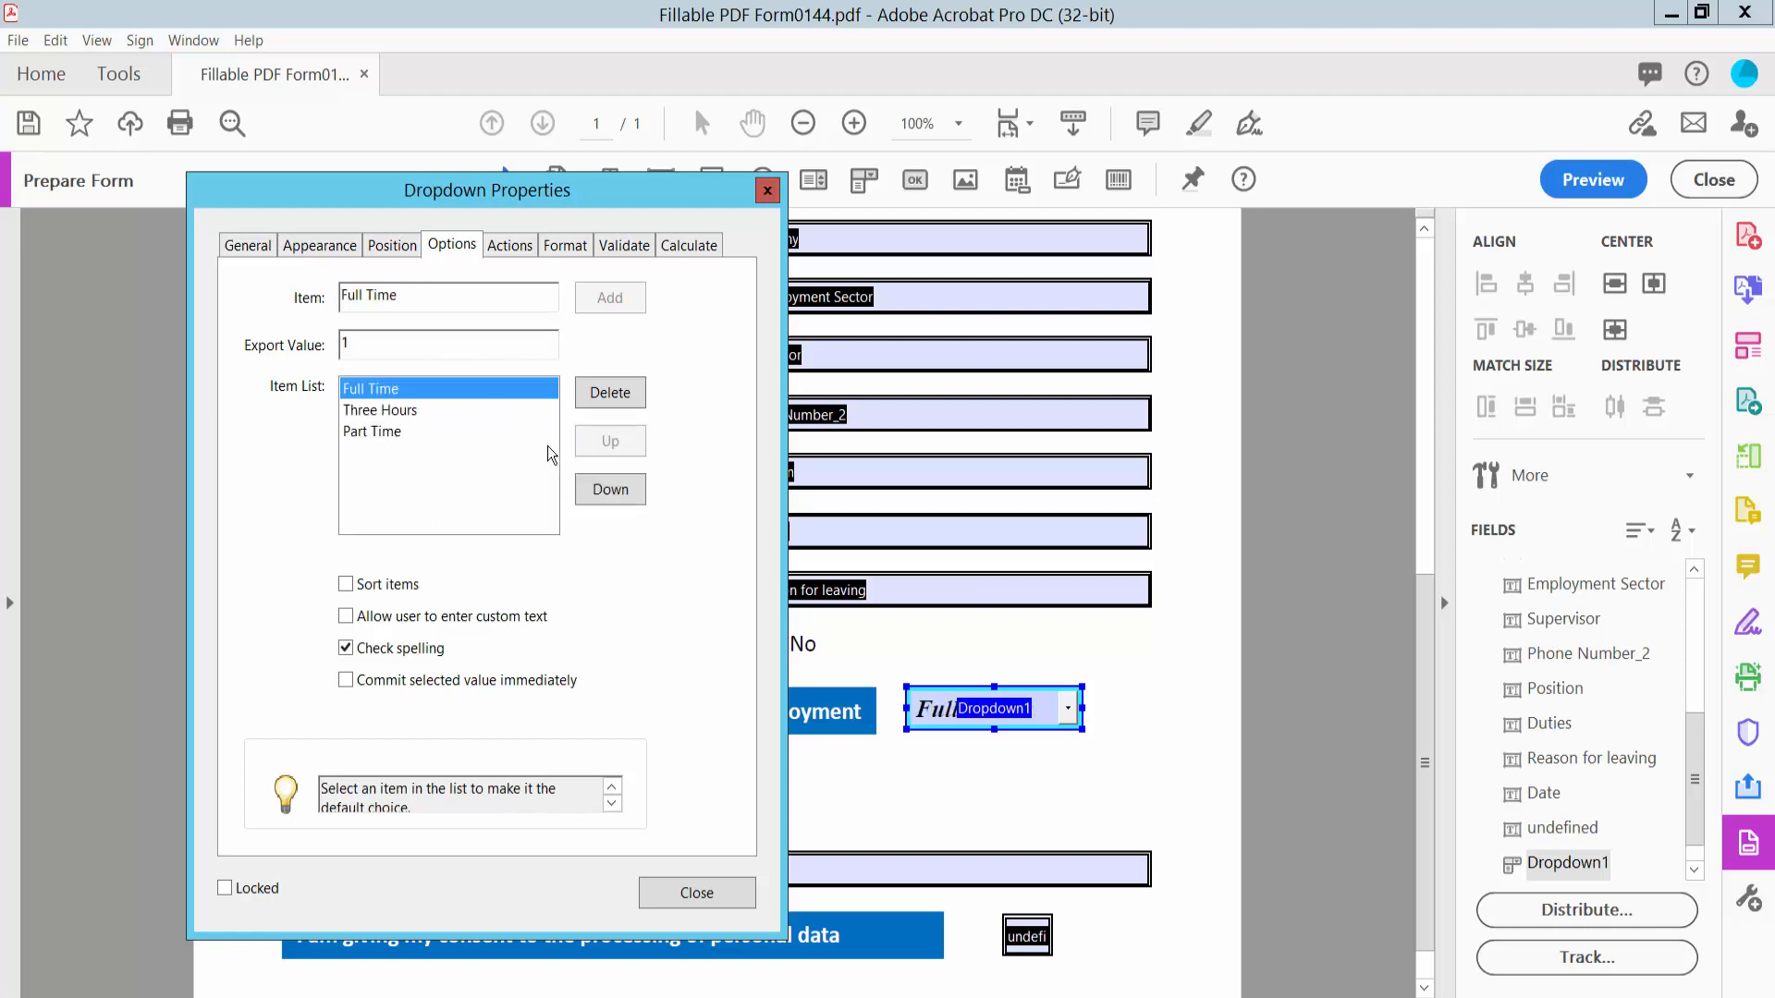
click(608, 488)
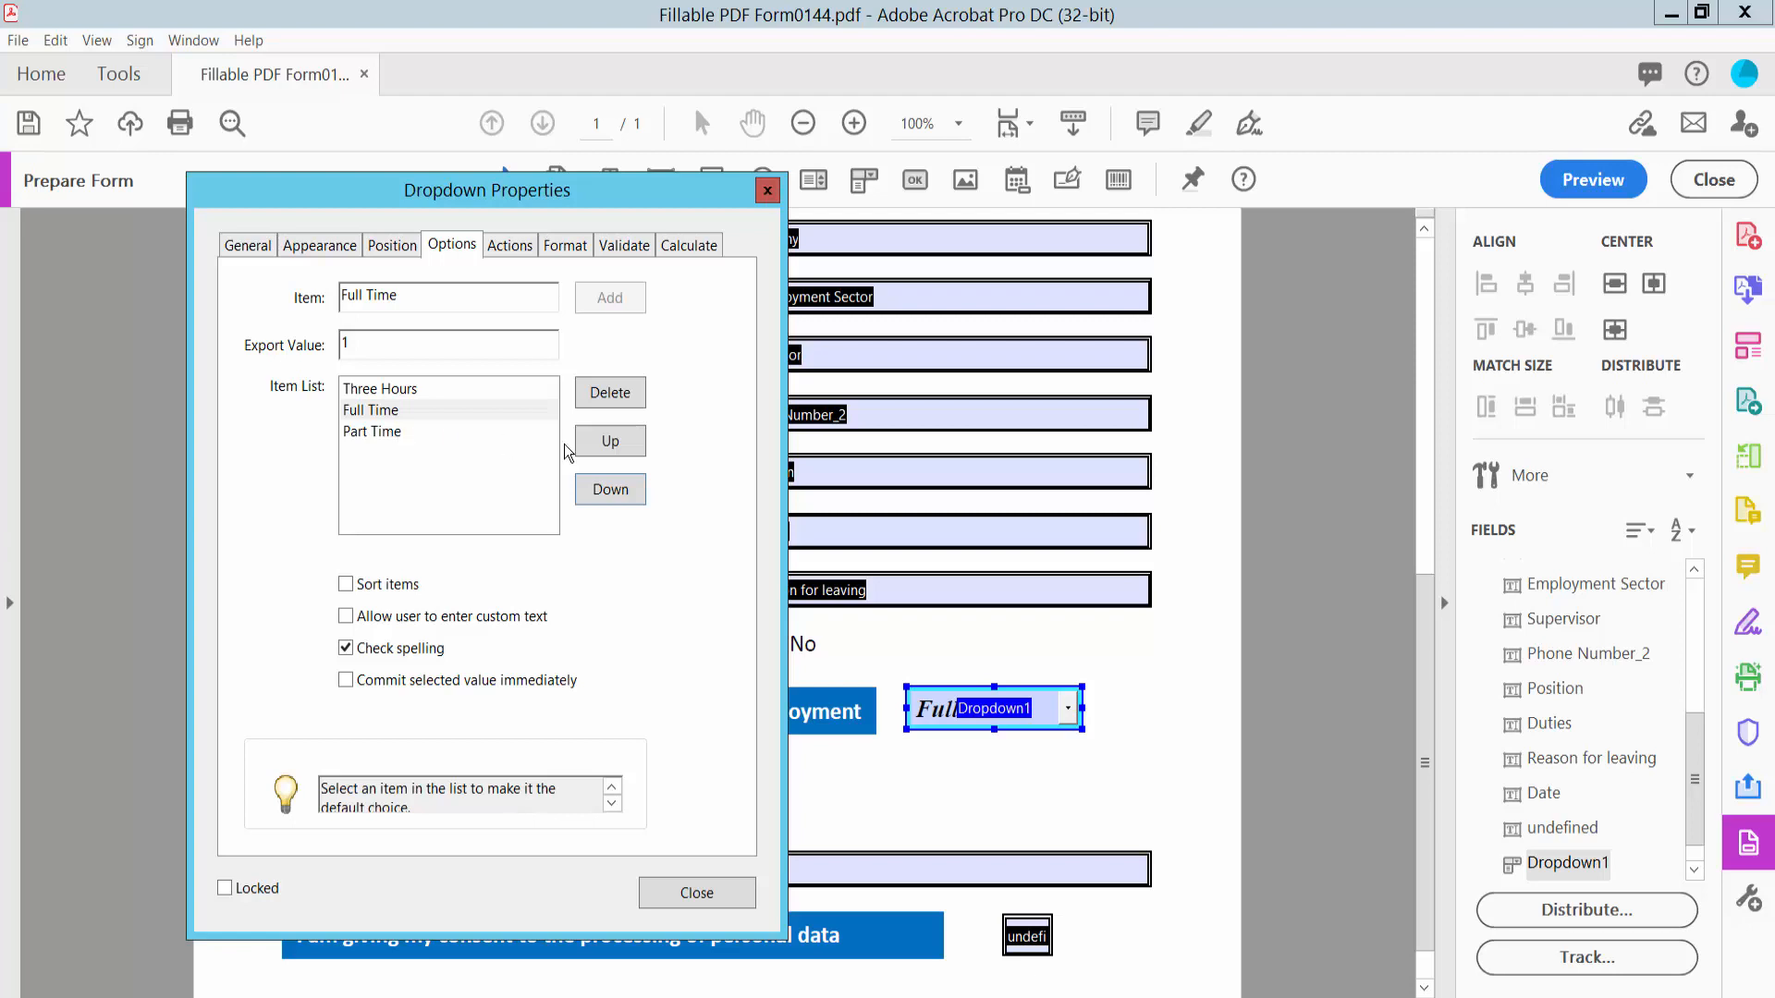
click(697, 893)
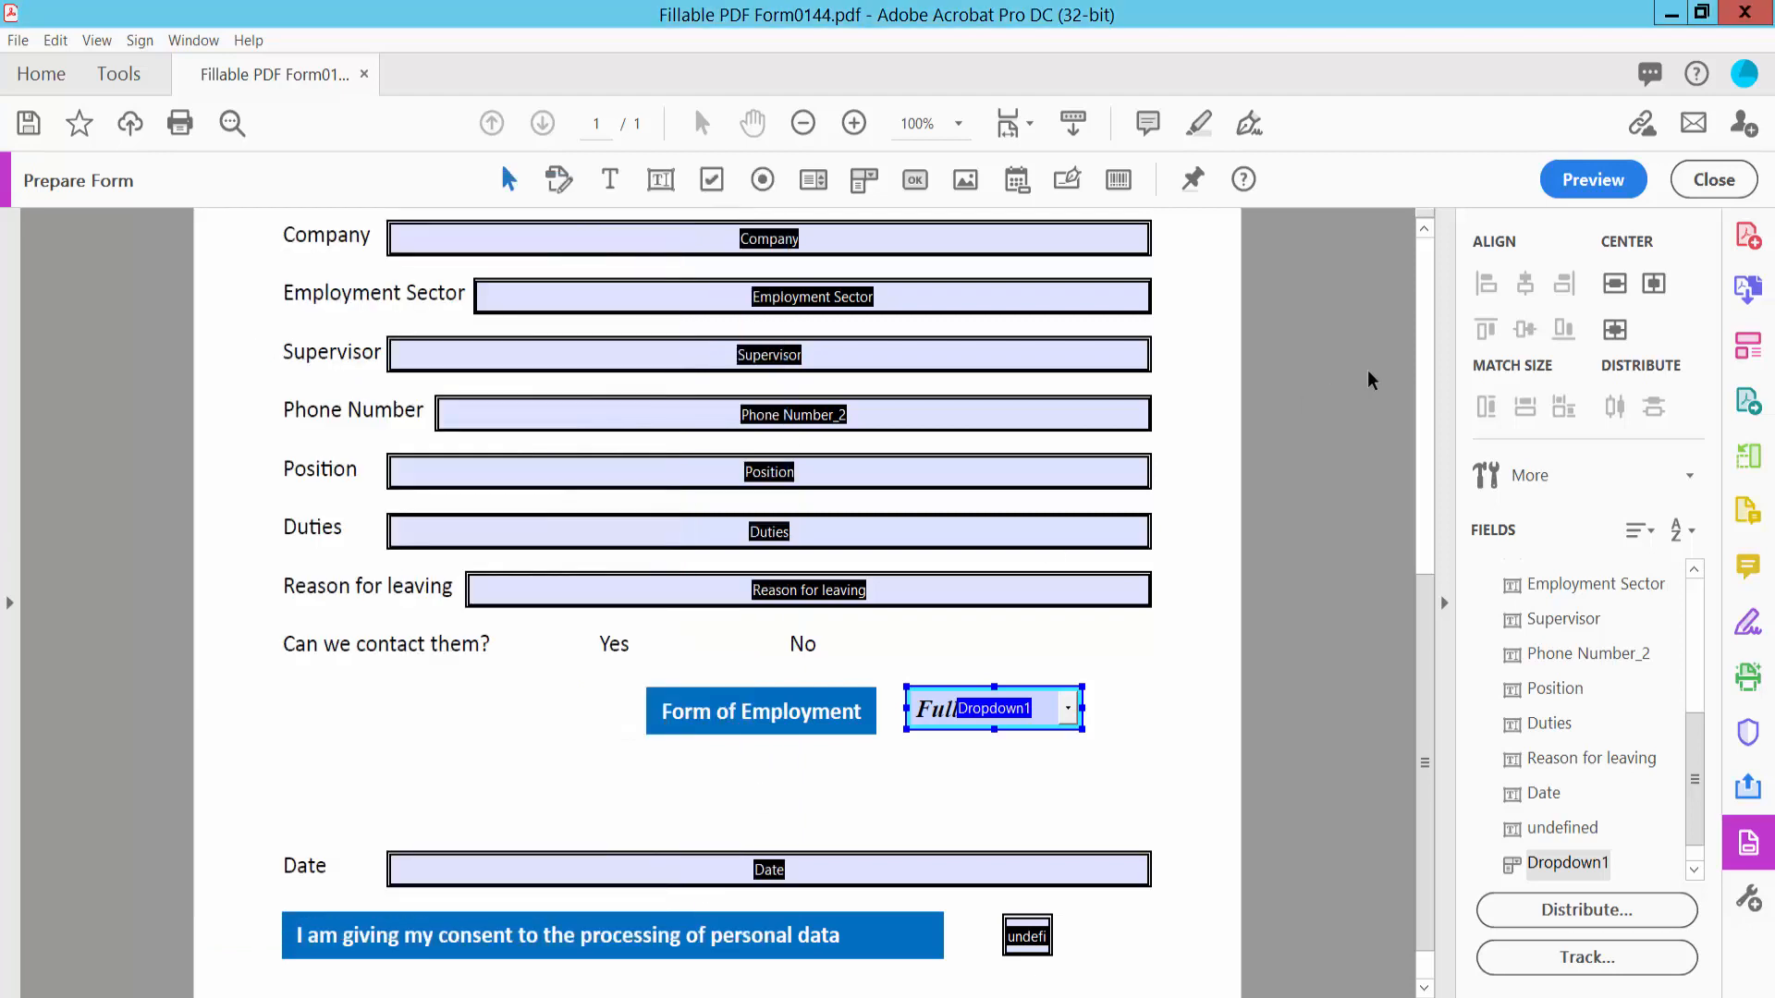
Enlarge the dropdown field, leave form editing, and choose Full Time in the dropdown
click(1592, 179)
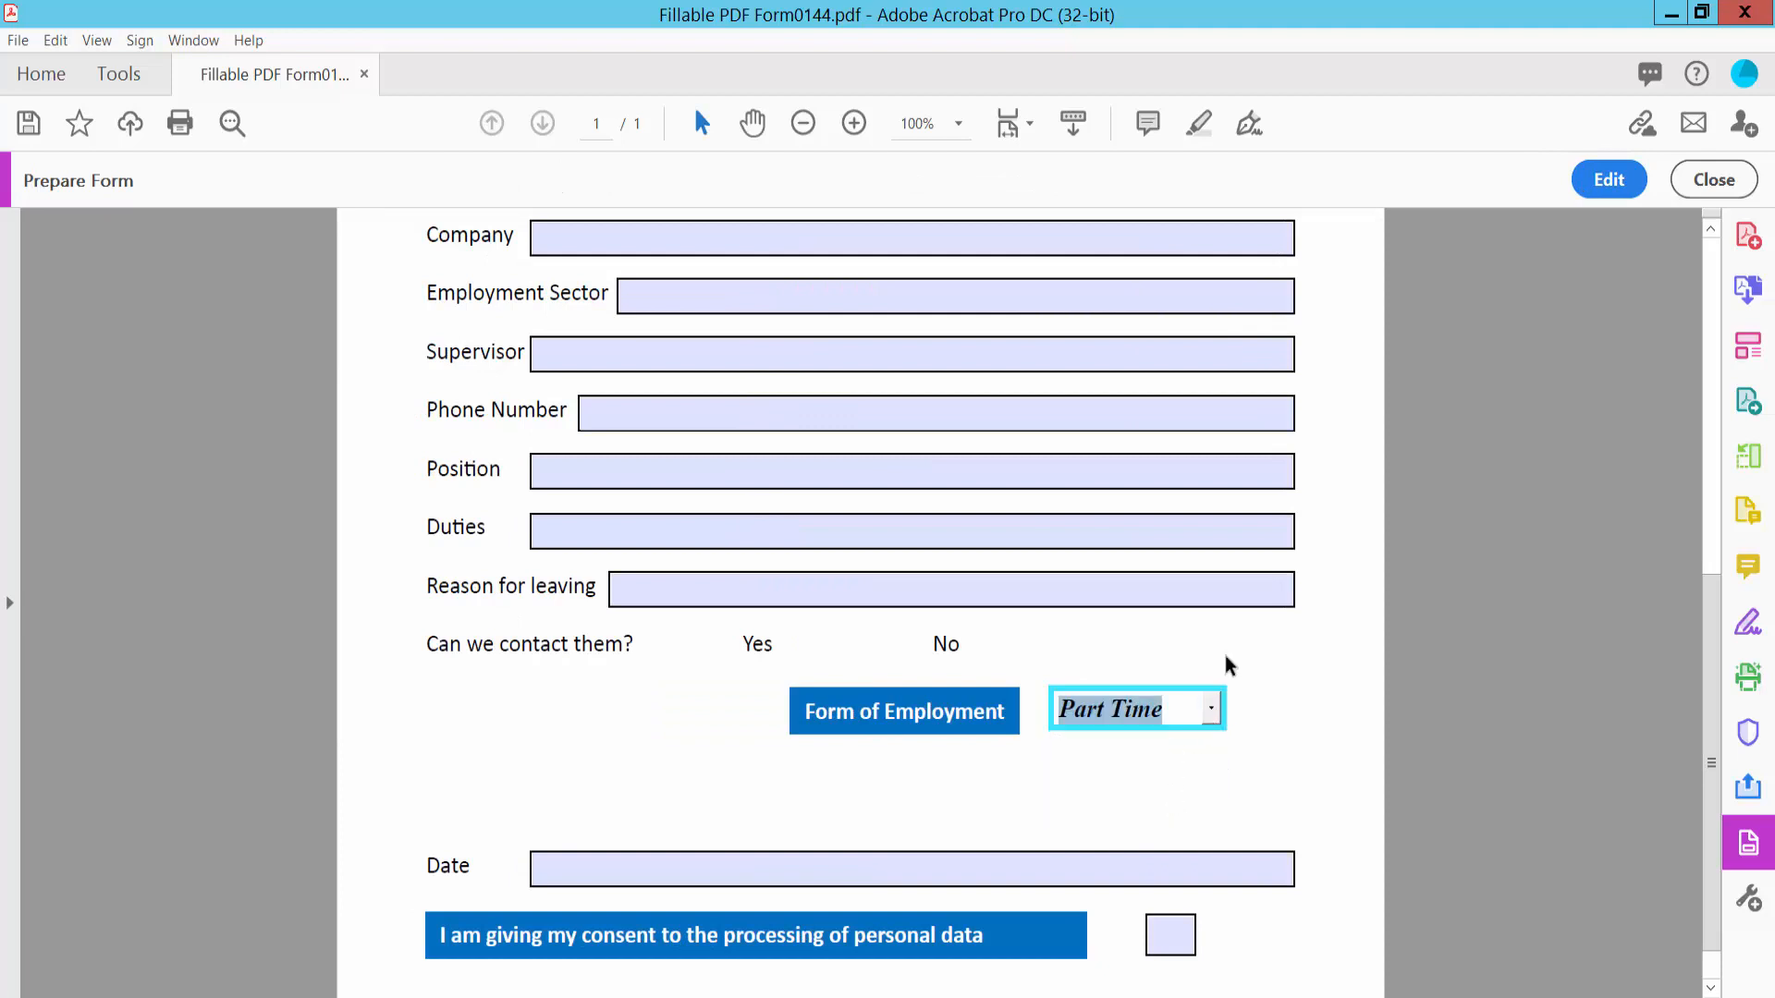
click(1606, 179)
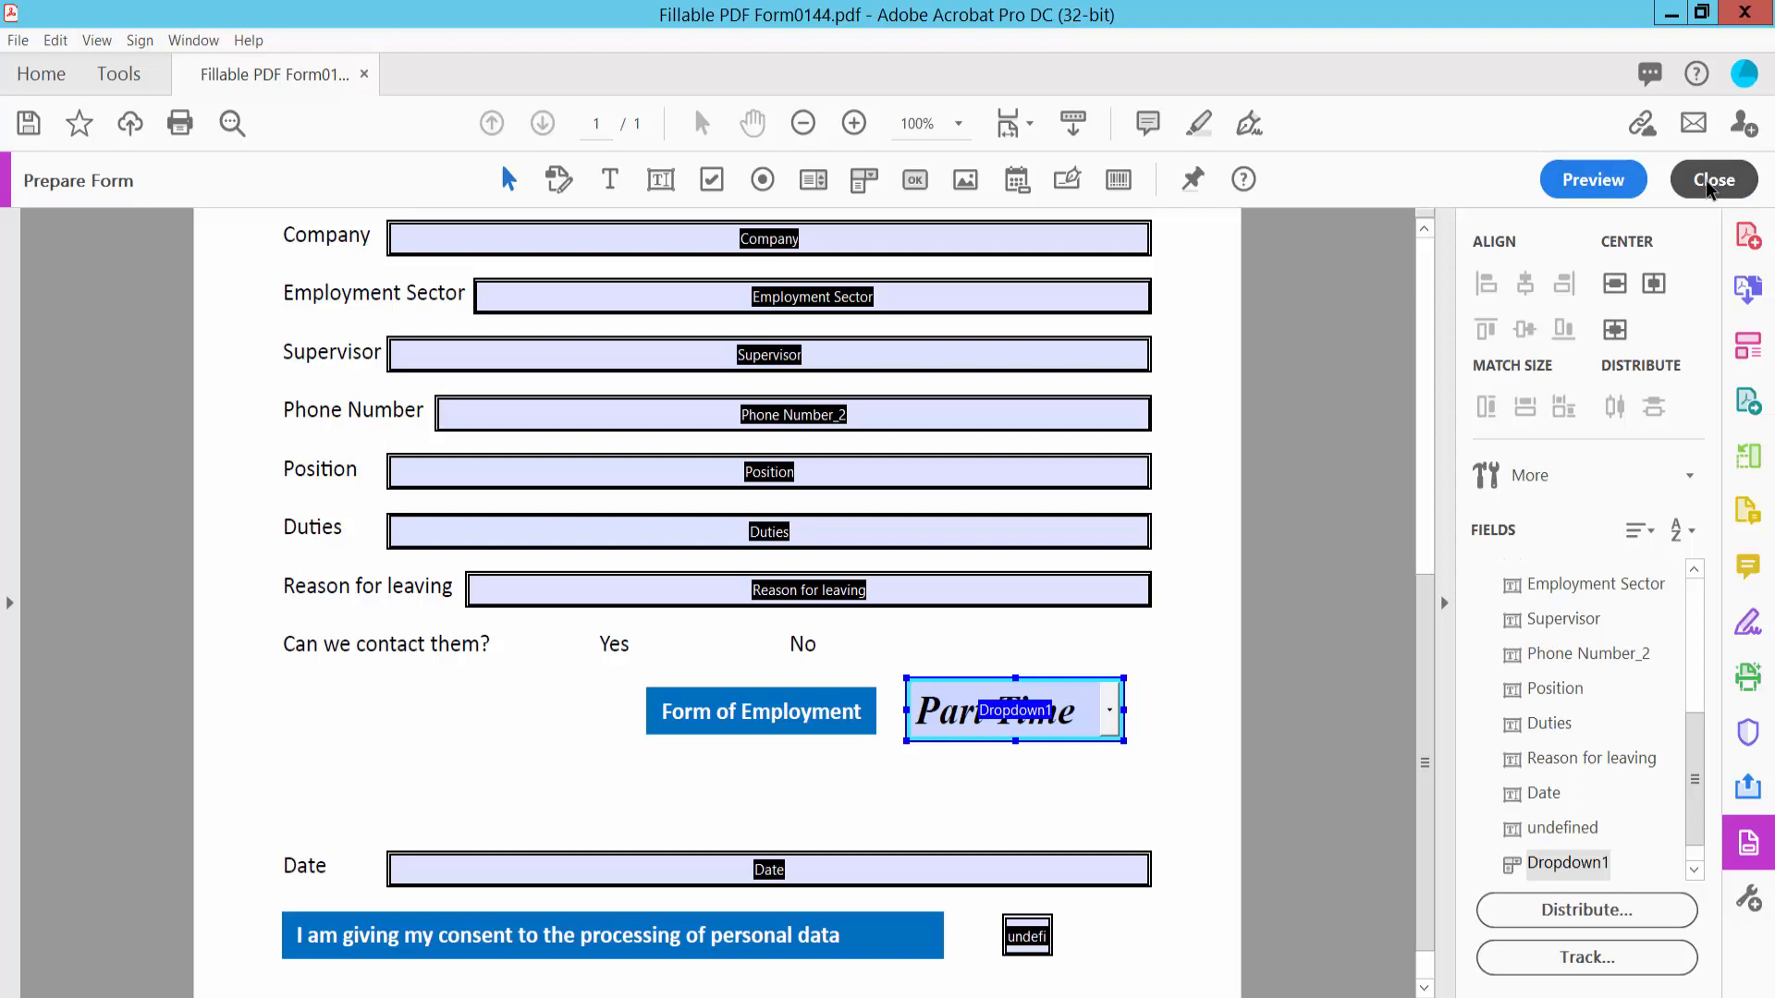
click(1712, 180)
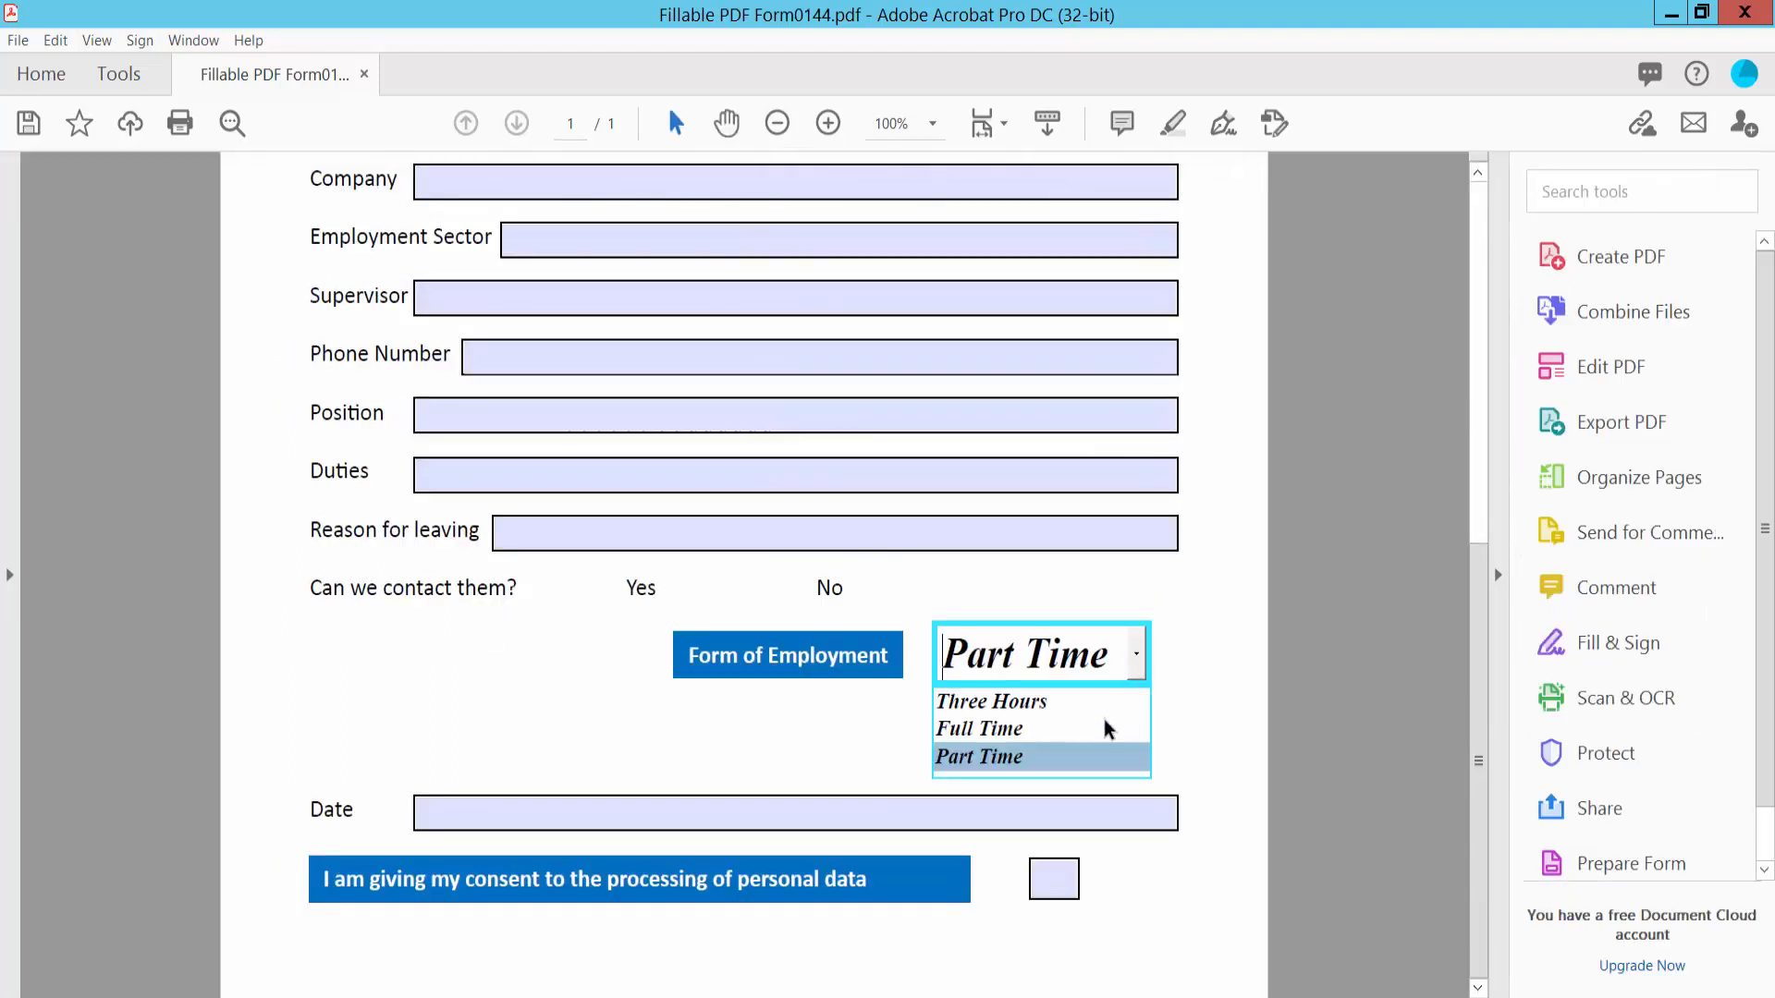
click(16, 39)
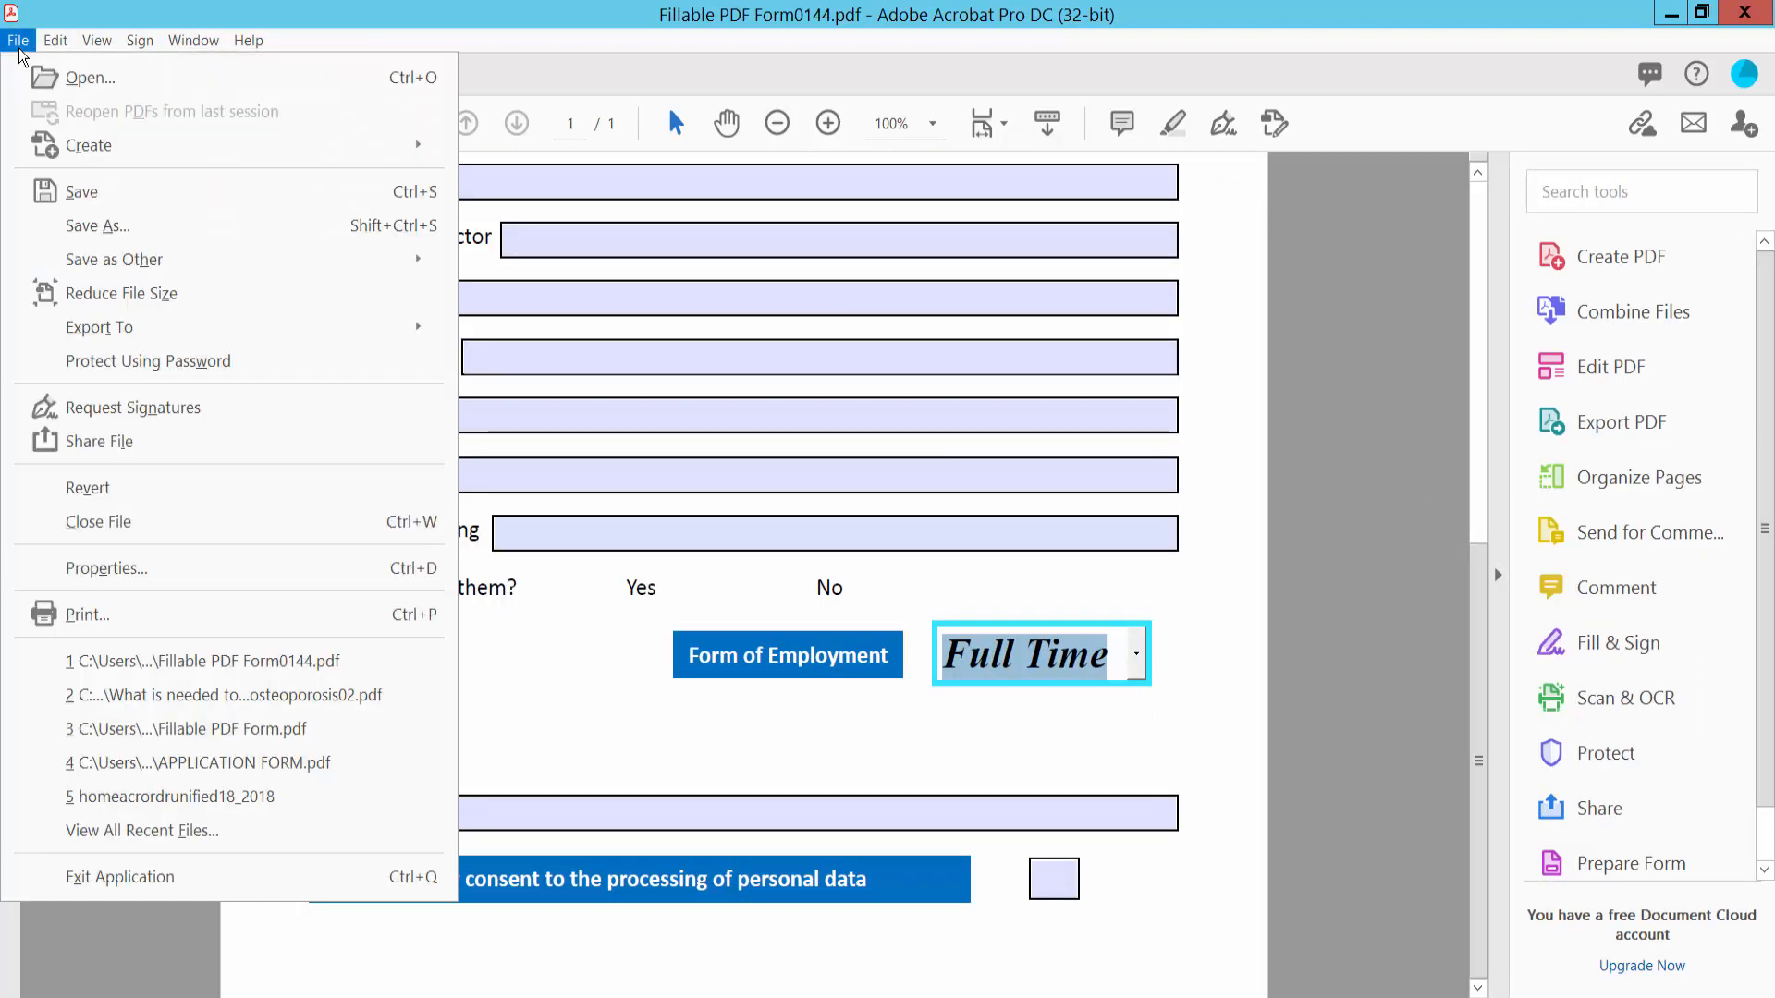
mouse_move(98, 225)
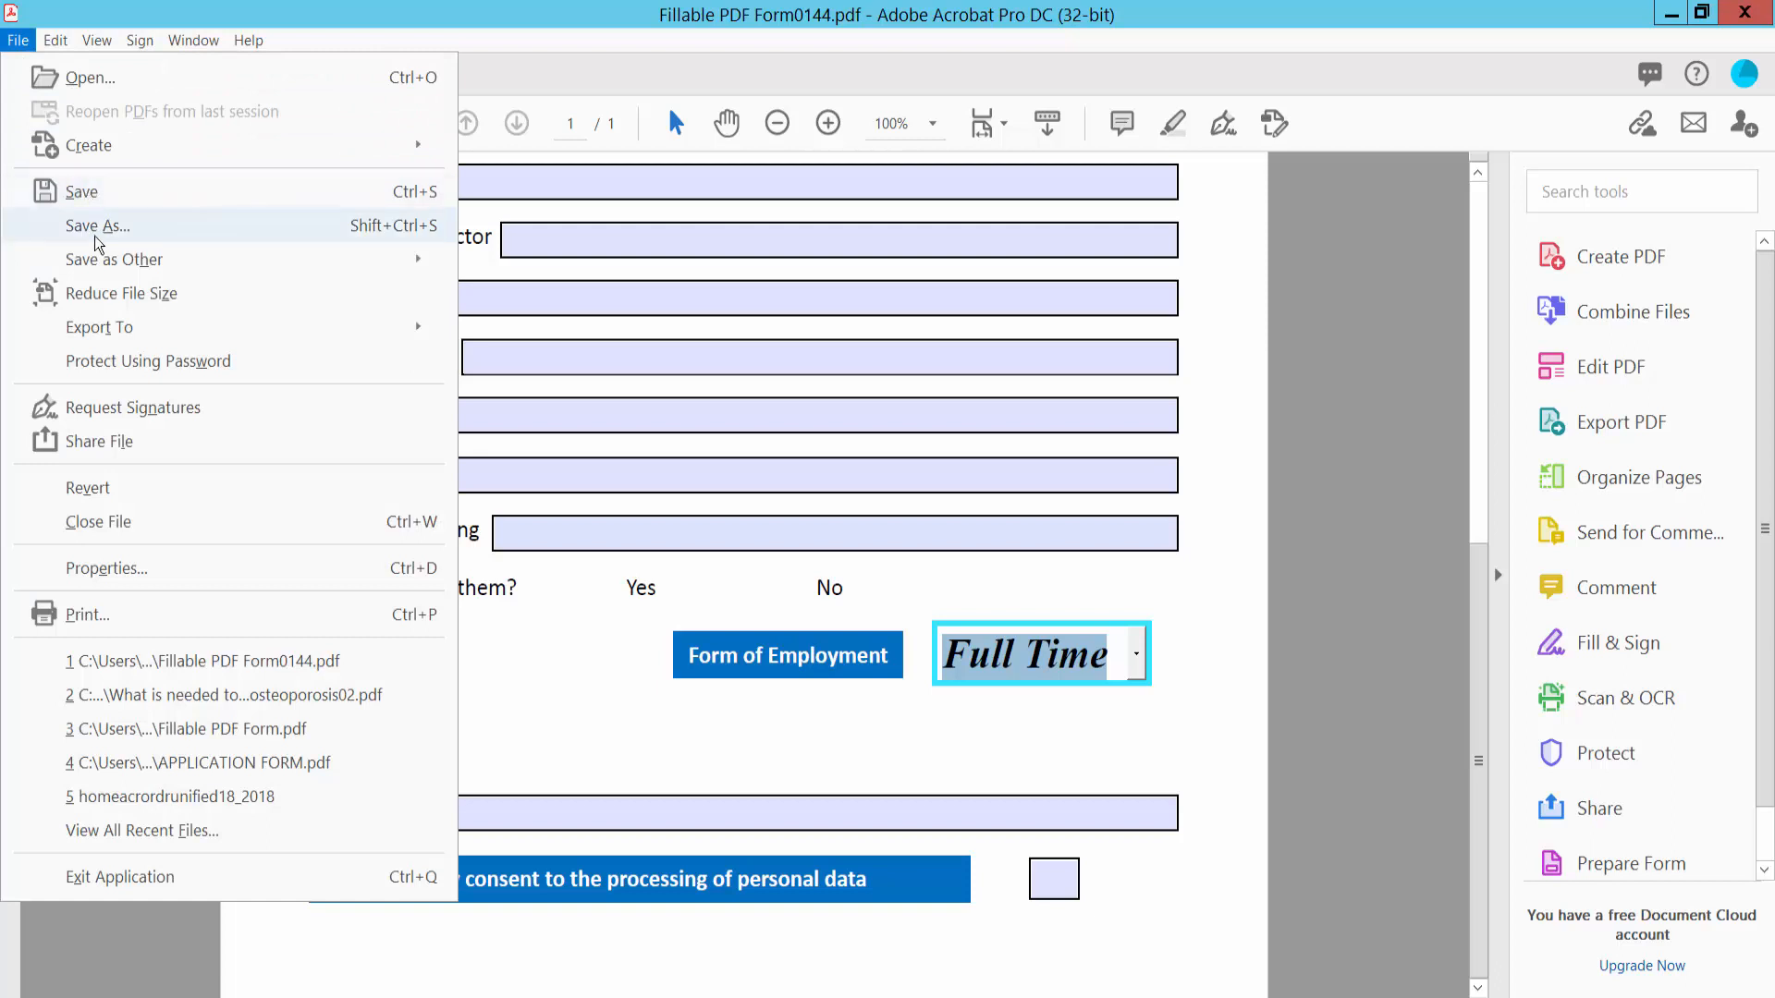
mouse_move(662, 779)
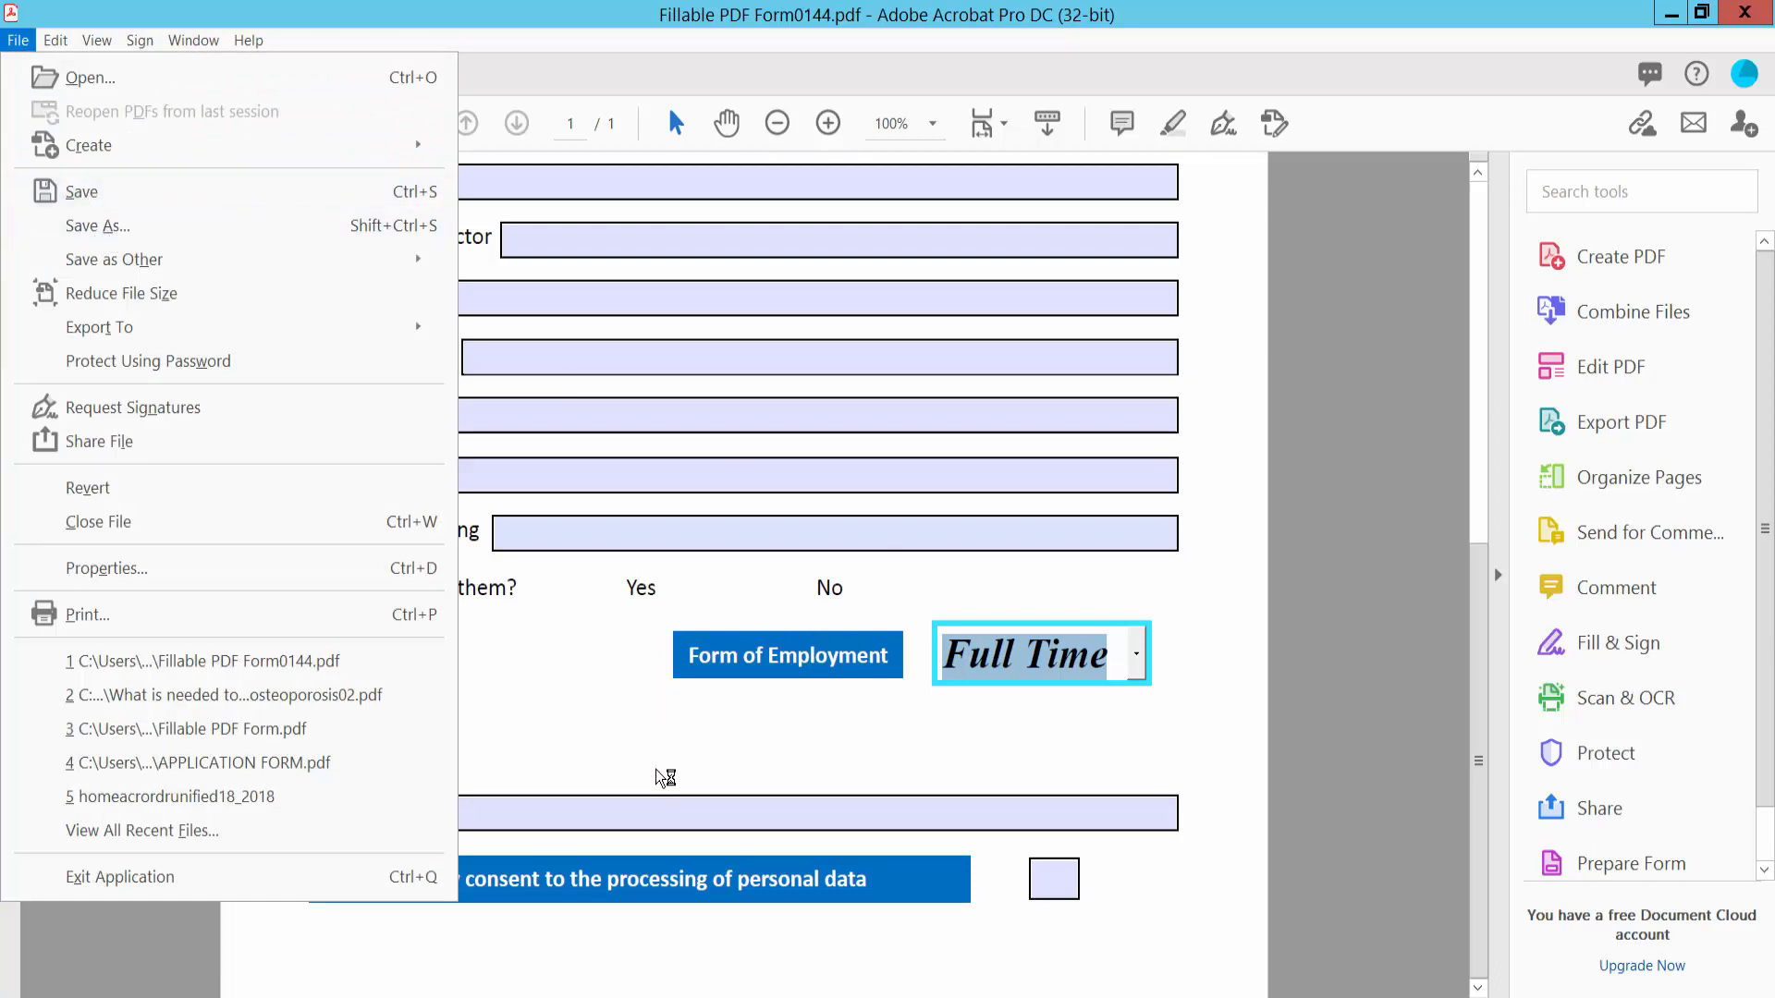